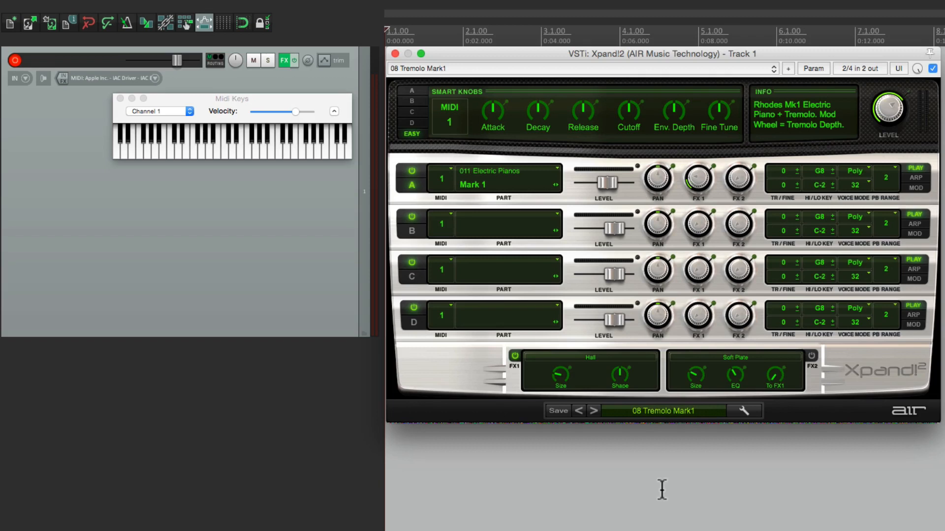
mouse_move(253, 336)
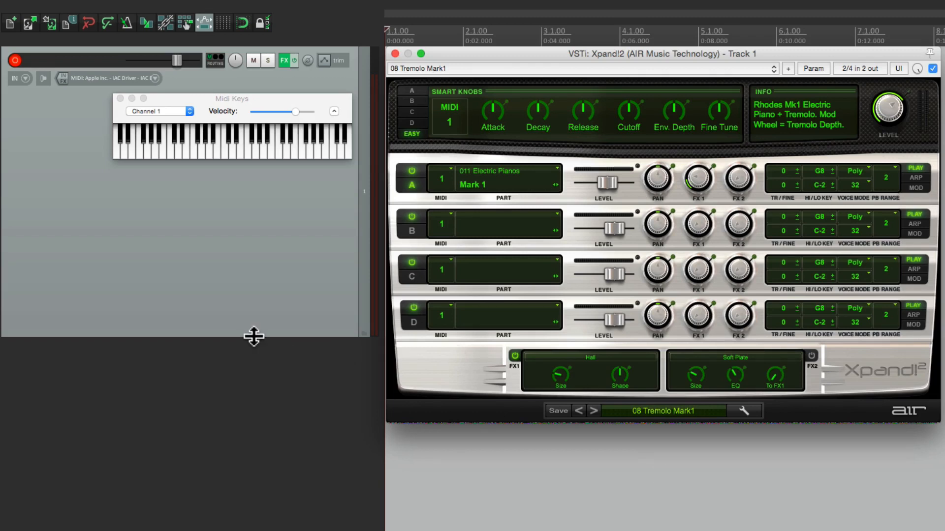
Step: In Track 1's FX chain, filter the plugin list by 'midi' and highlight ReaControlMIDI (Cockos)
left_click(154, 79)
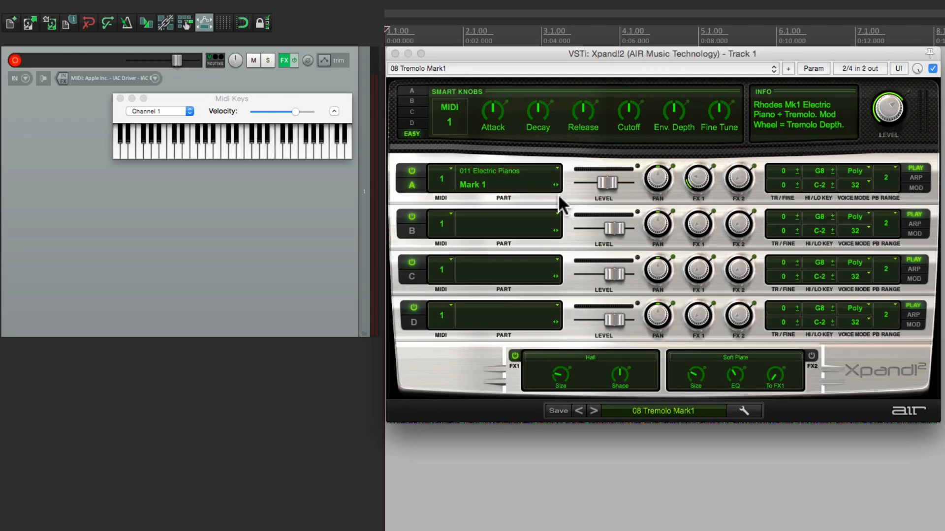
mouse_move(285, 60)
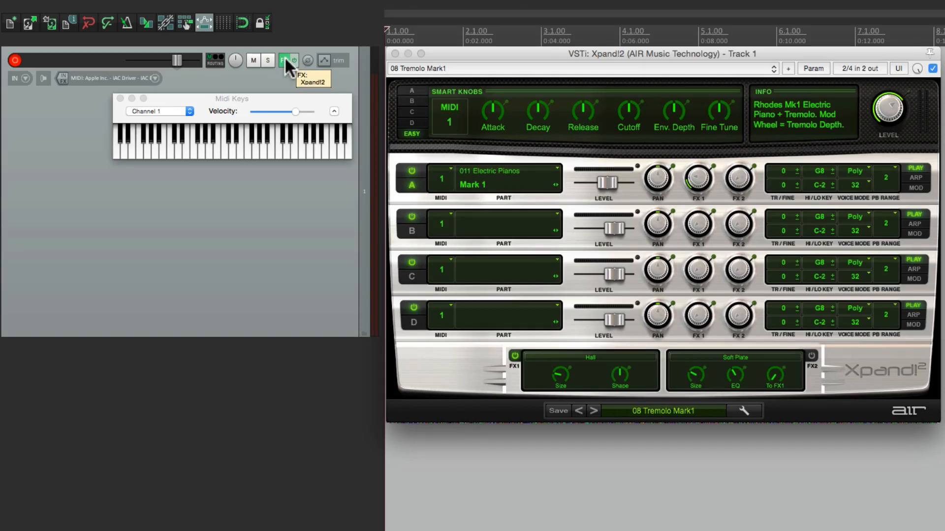
left_click(287, 60)
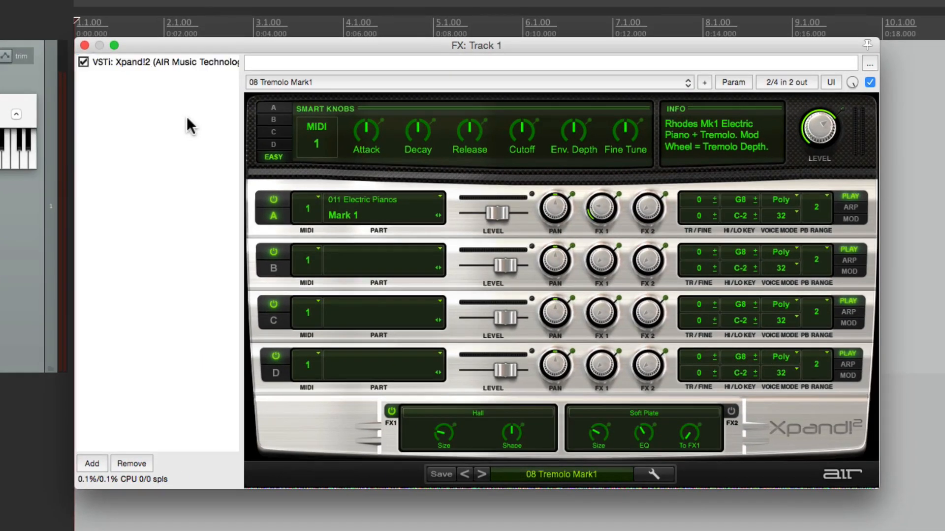
left_click(91, 464)
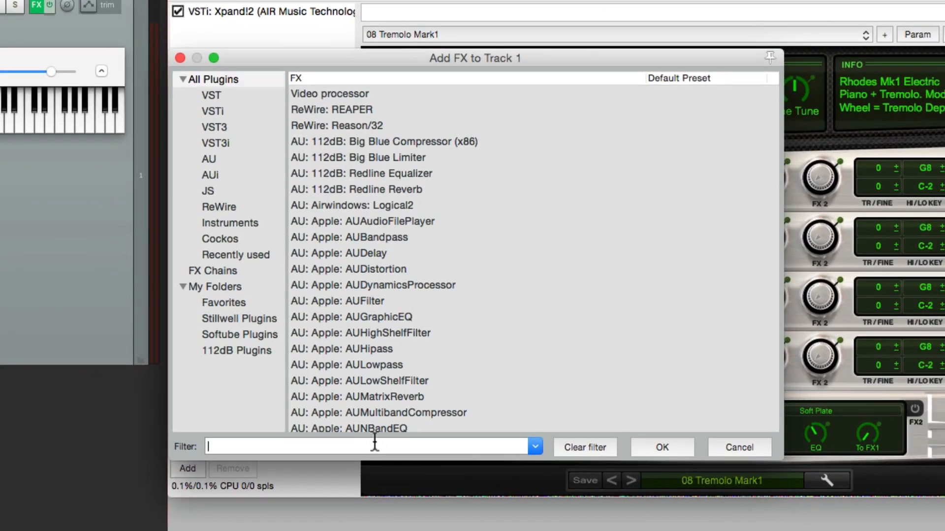
type("midi")
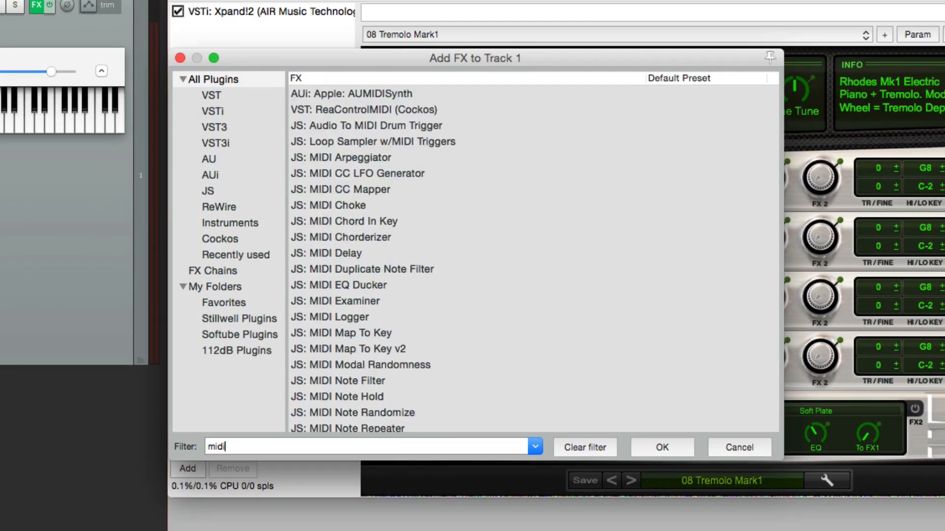
mouse_move(561, 421)
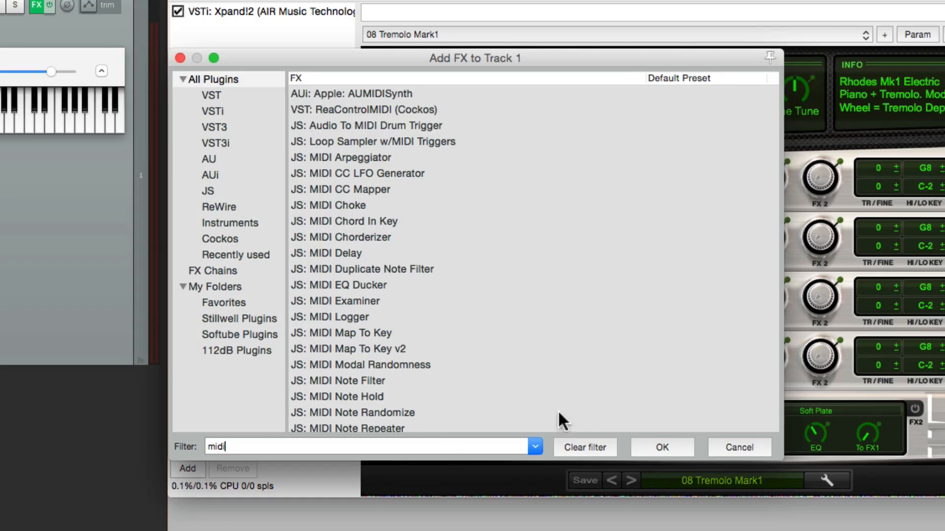
mouse_move(461, 286)
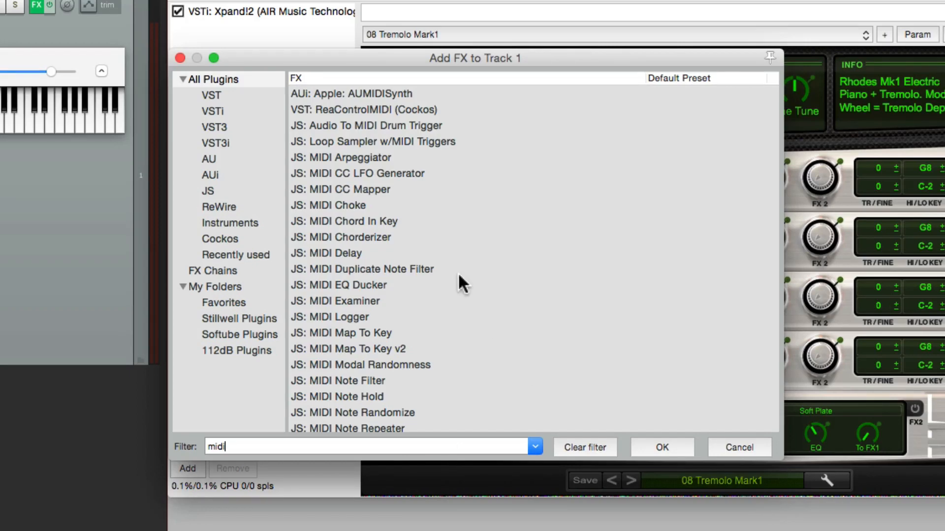
scroll("down", 3)
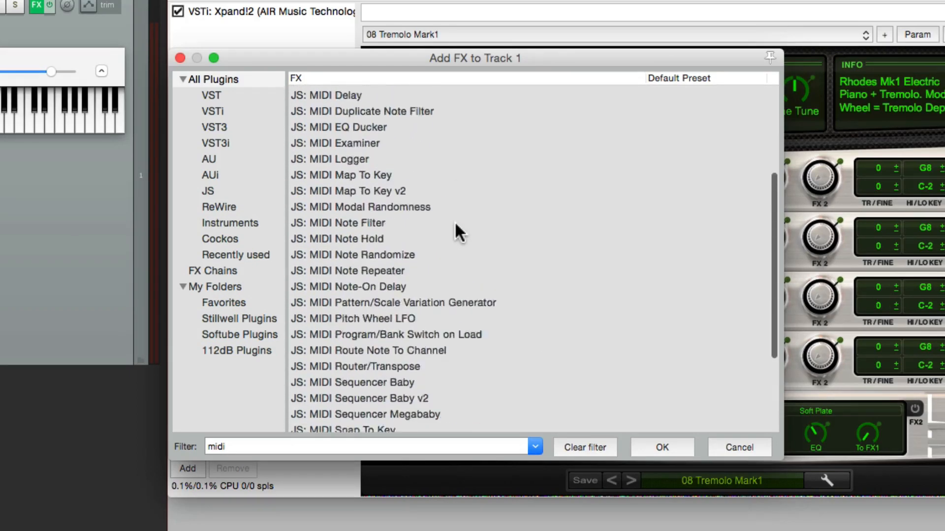
scroll("up", 3)
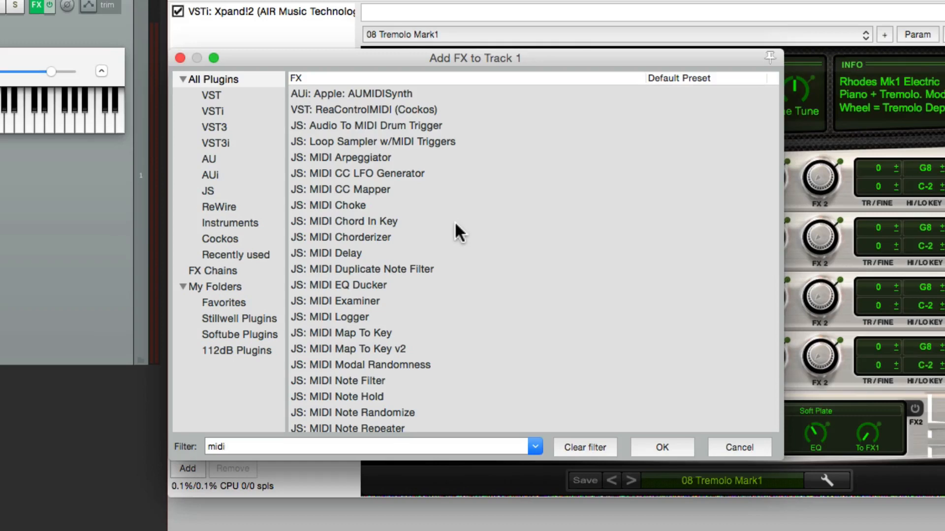
left_click(364, 110)
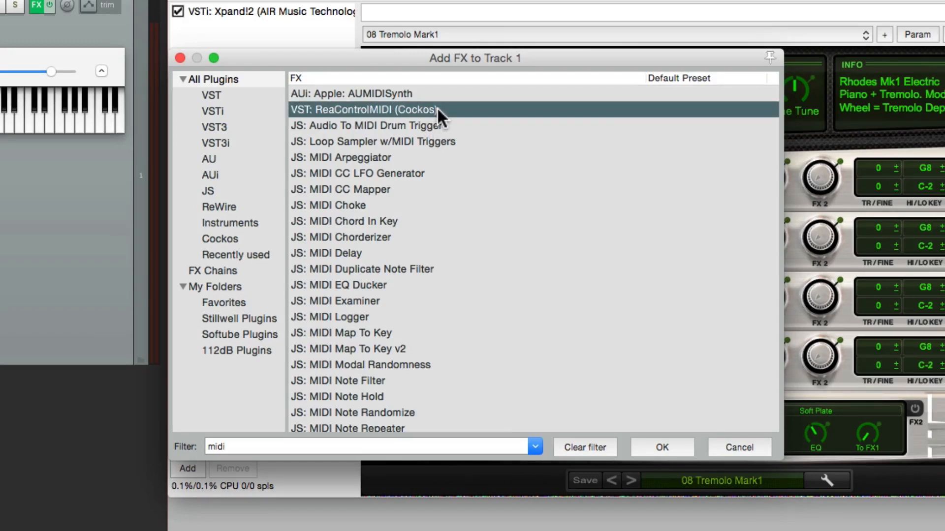
Step: Add ReaControlMIDI to Track 1 and drag it above Xpand!2 in the chain
left_click(661, 448)
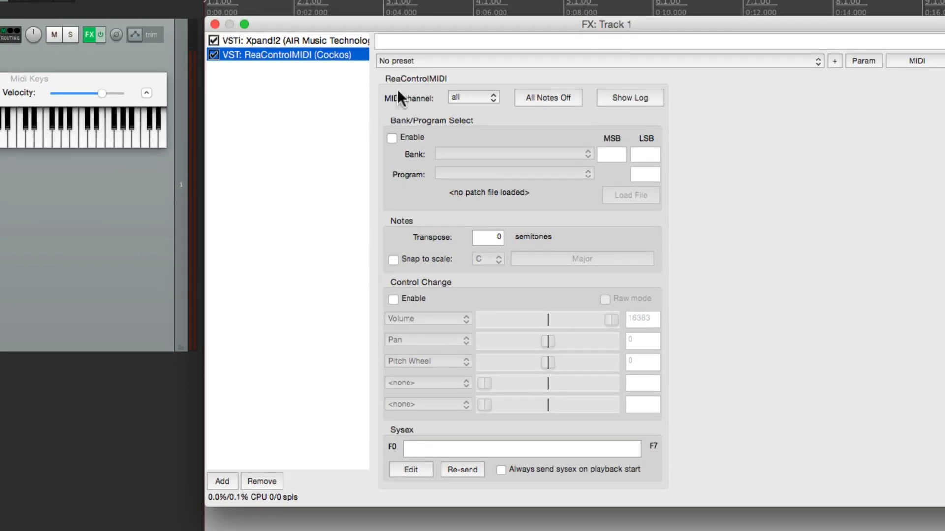
mouse_move(311, 53)
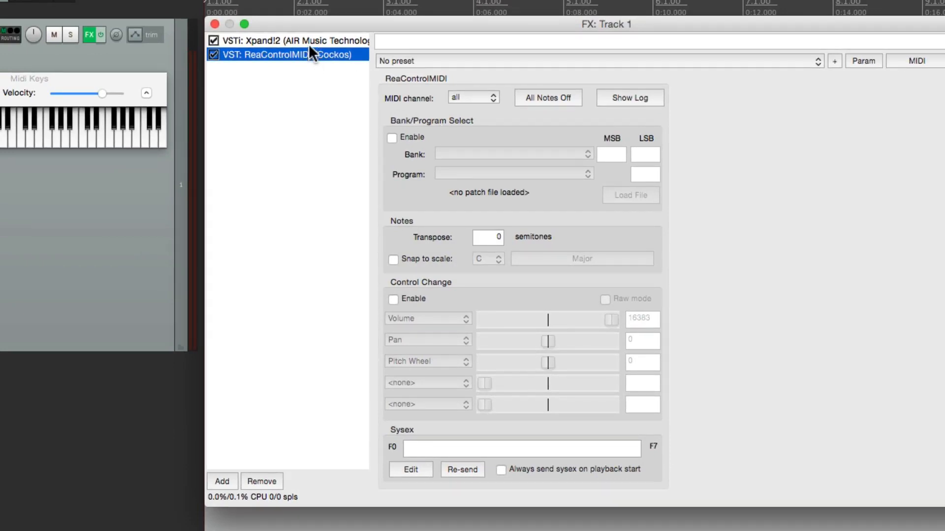
left_click_drag(289, 55, 289, 41)
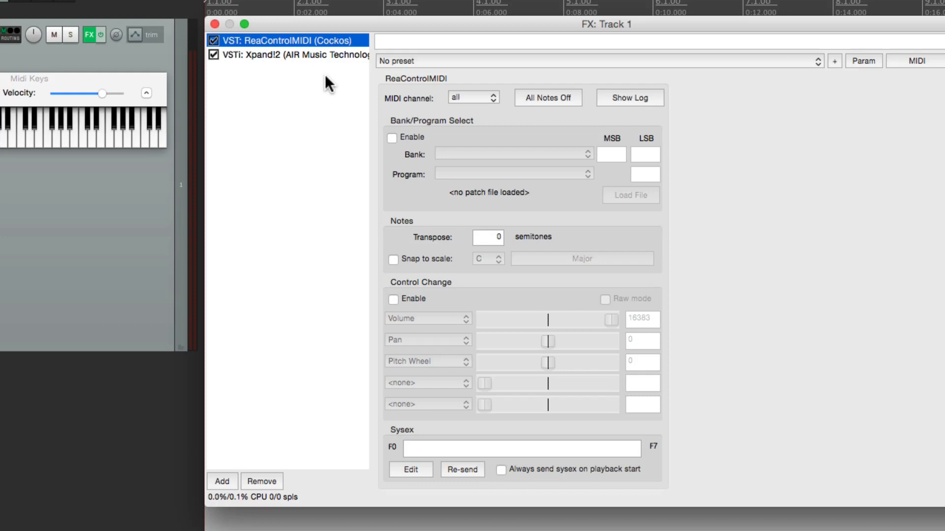
mouse_move(323, 67)
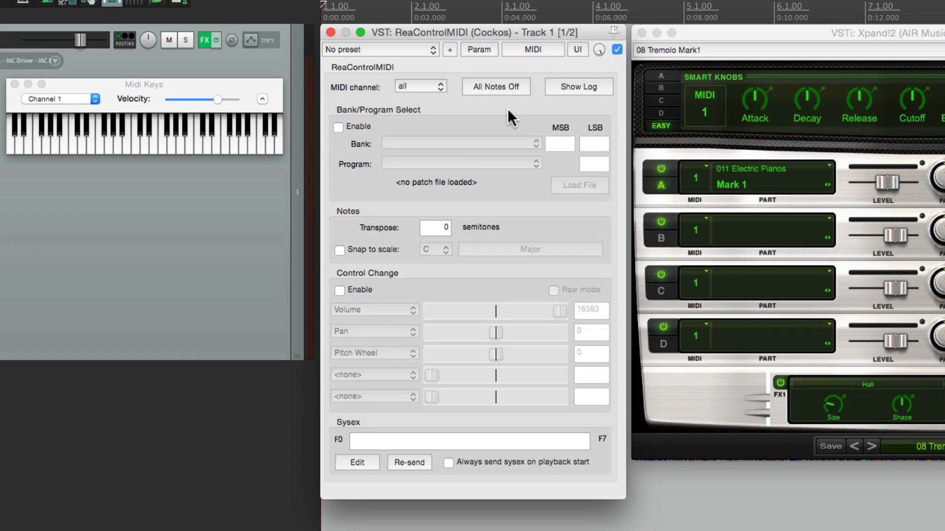
mouse_move(437, 99)
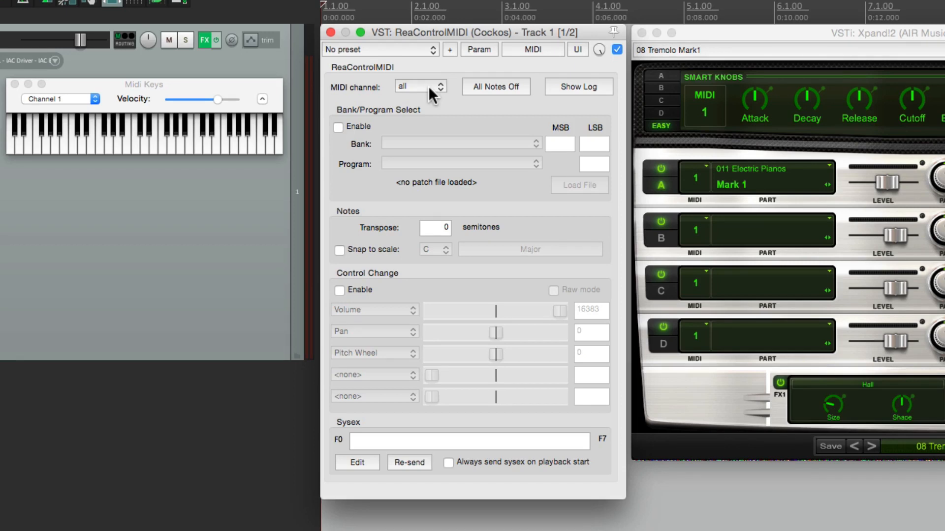
left_click(419, 86)
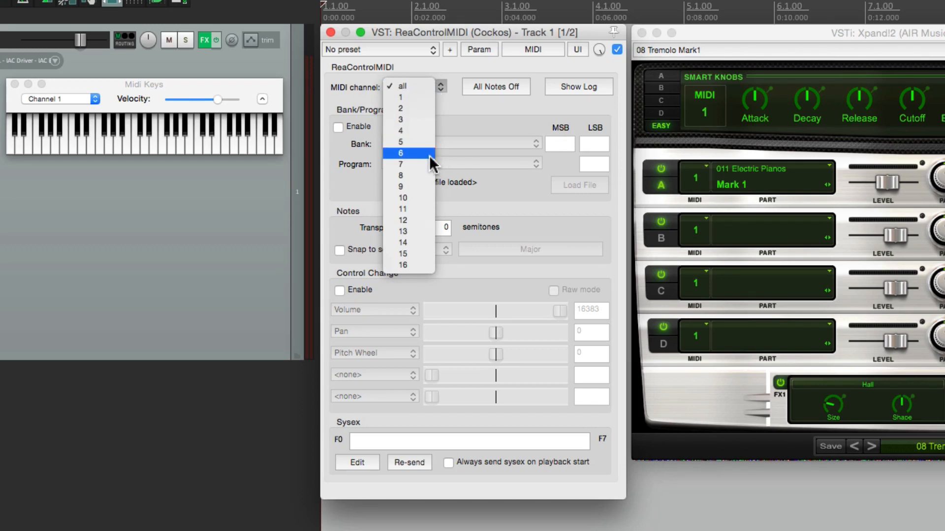
mouse_move(518, 84)
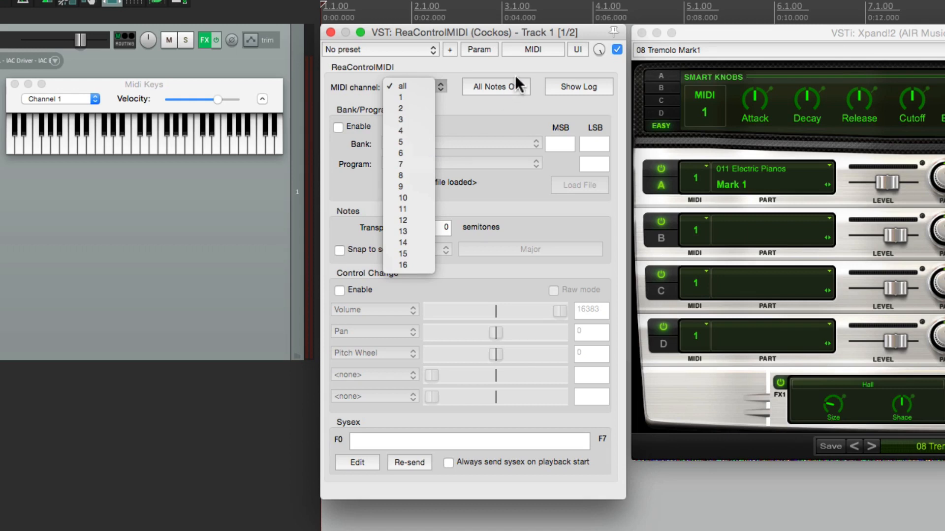
left_click(402, 86)
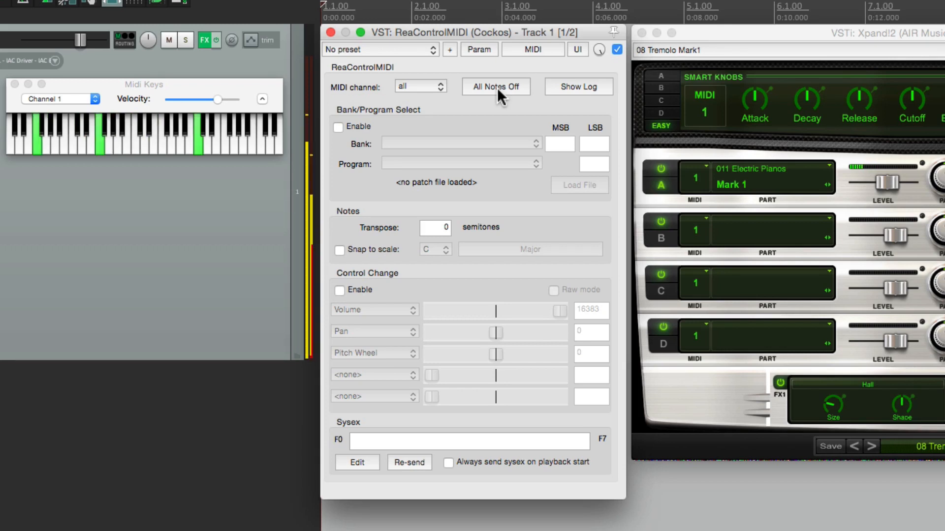
left_click(496, 86)
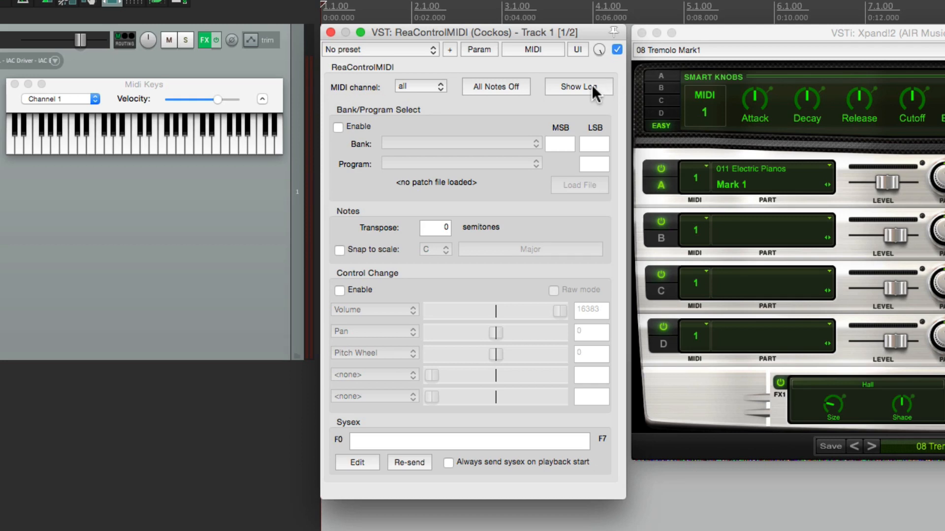
left_click(577, 86)
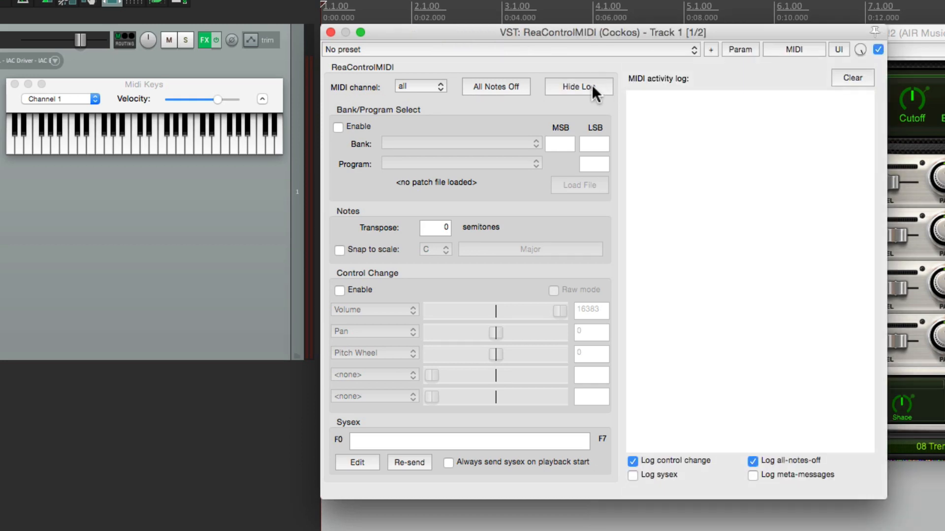
mouse_move(700, 226)
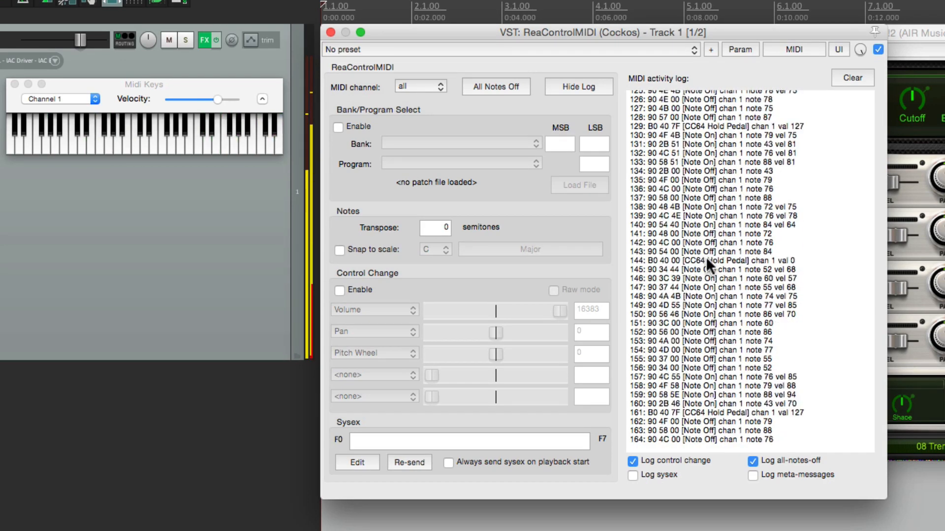
scroll("down", 3)
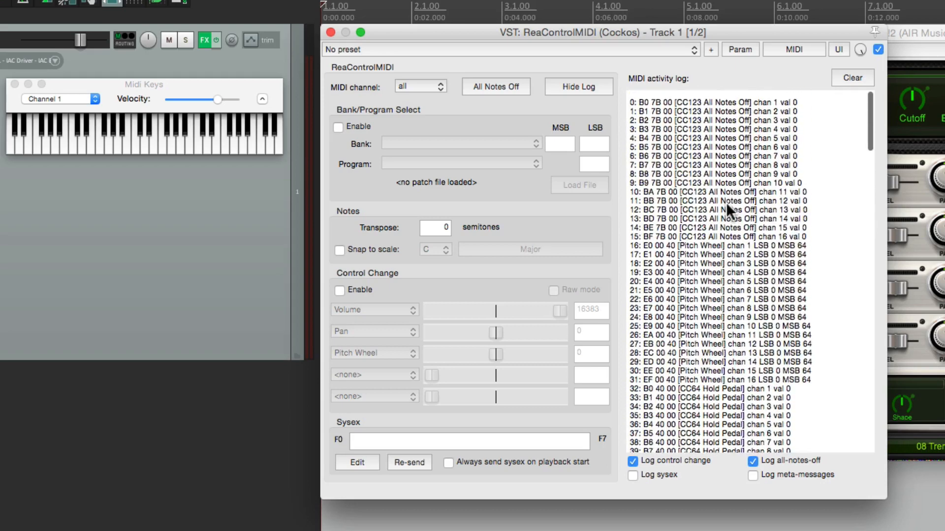
left_click(850, 78)
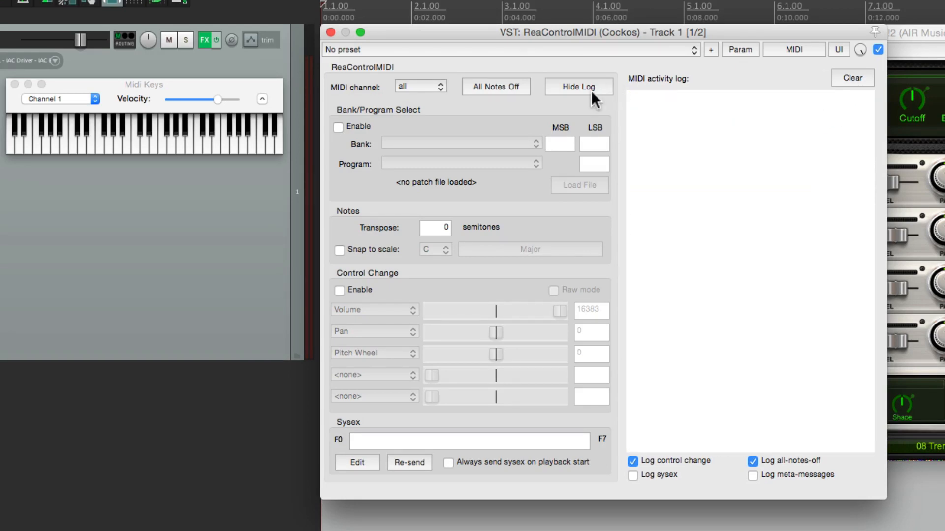
left_click(578, 86)
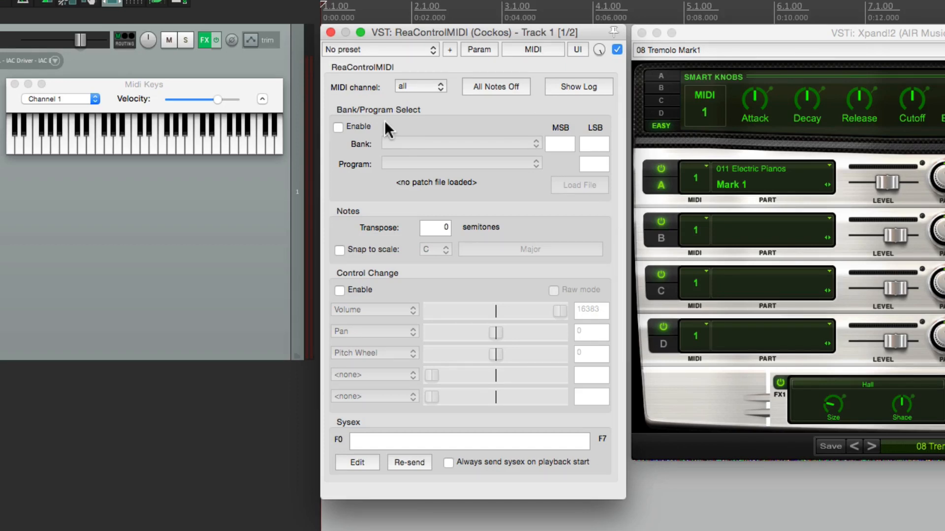
mouse_move(419, 117)
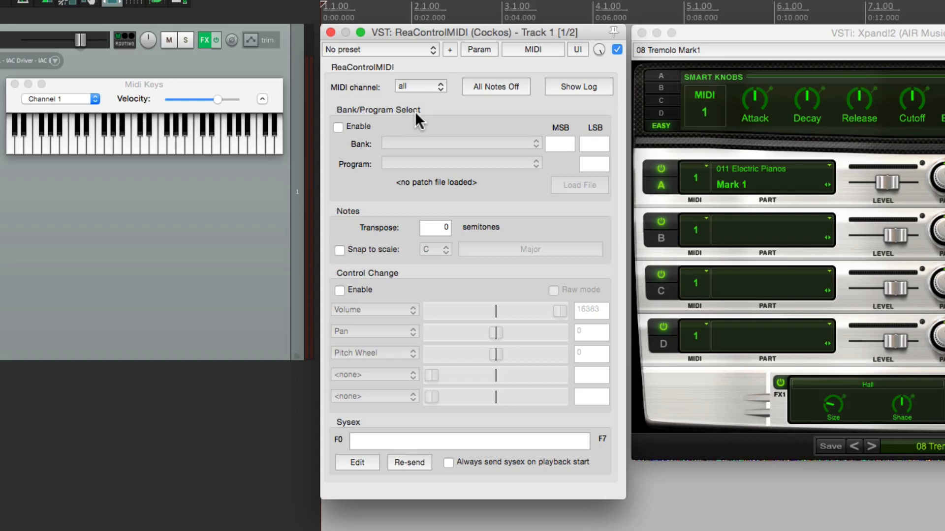
mouse_move(338, 128)
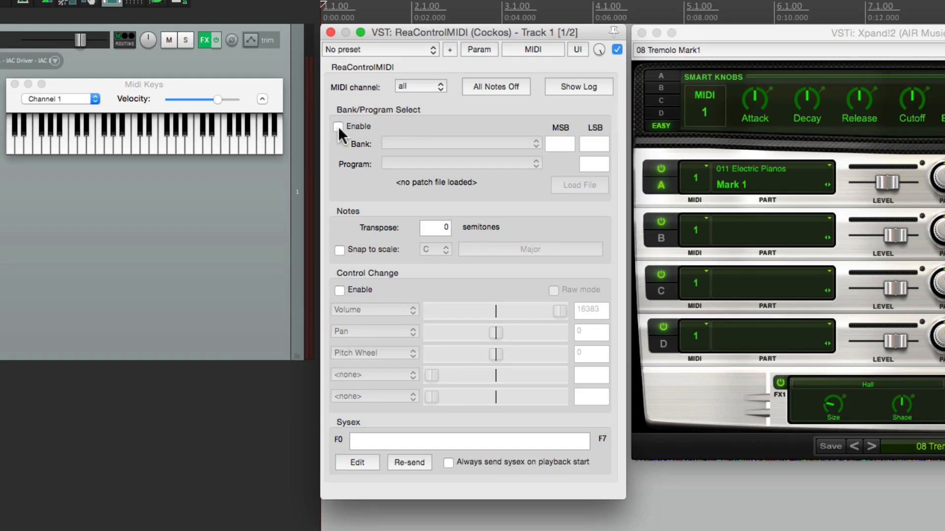
Step: Enable Bank/Program Select in ReaControlMIDI and load the GM.reabank file
left_click(339, 127)
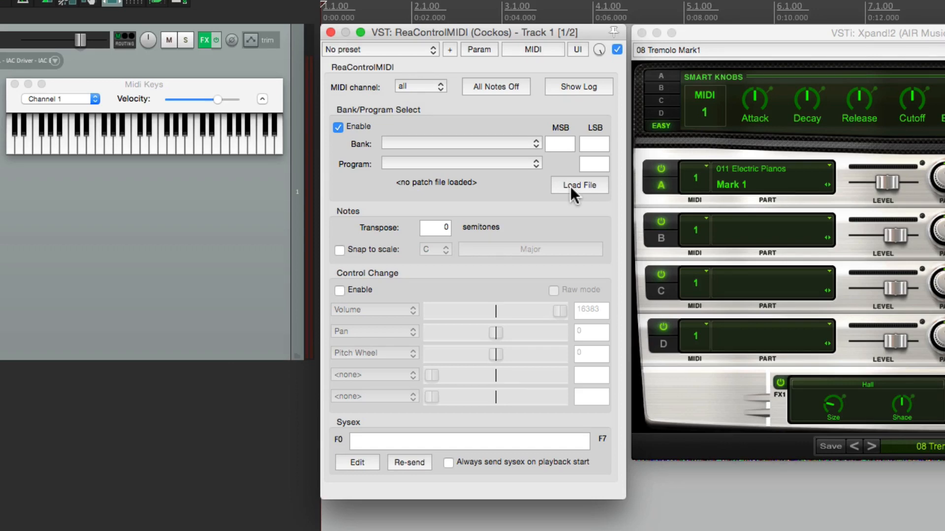
left_click(577, 185)
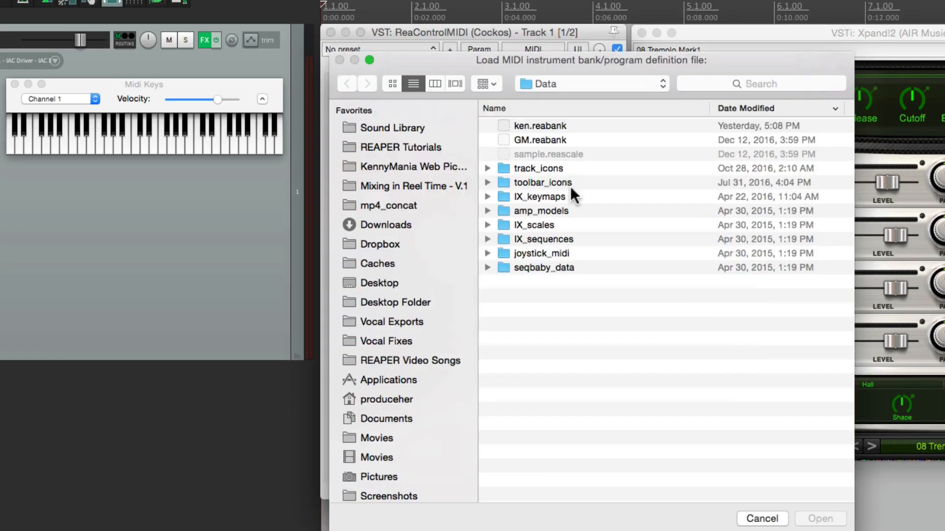
left_click(538, 140)
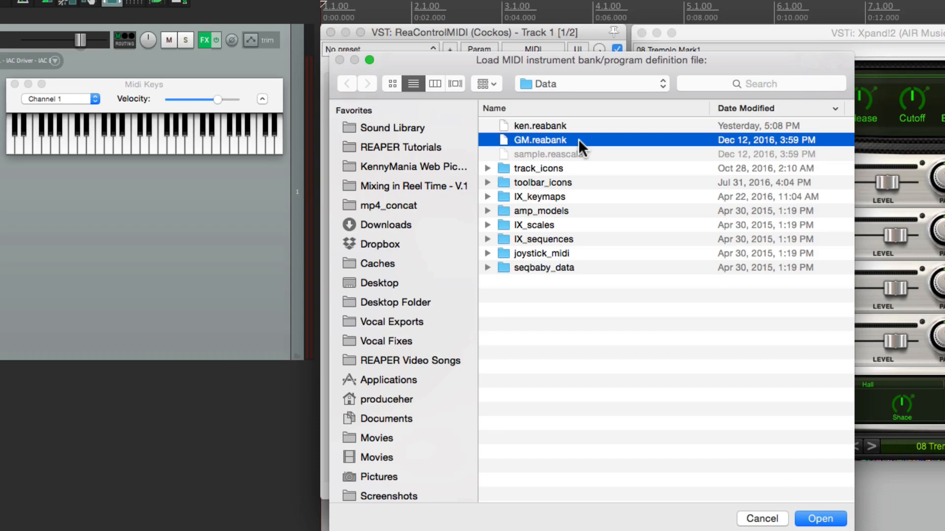
mouse_move(587, 140)
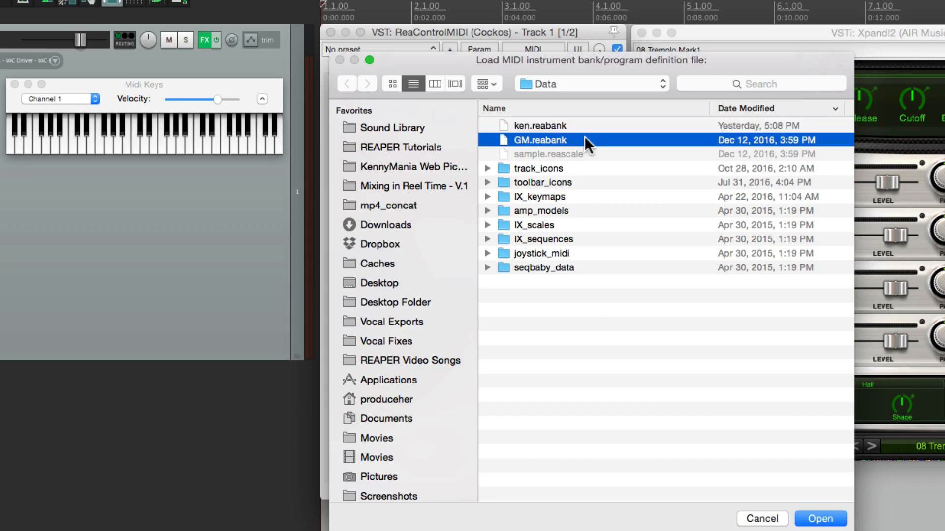
mouse_move(572, 148)
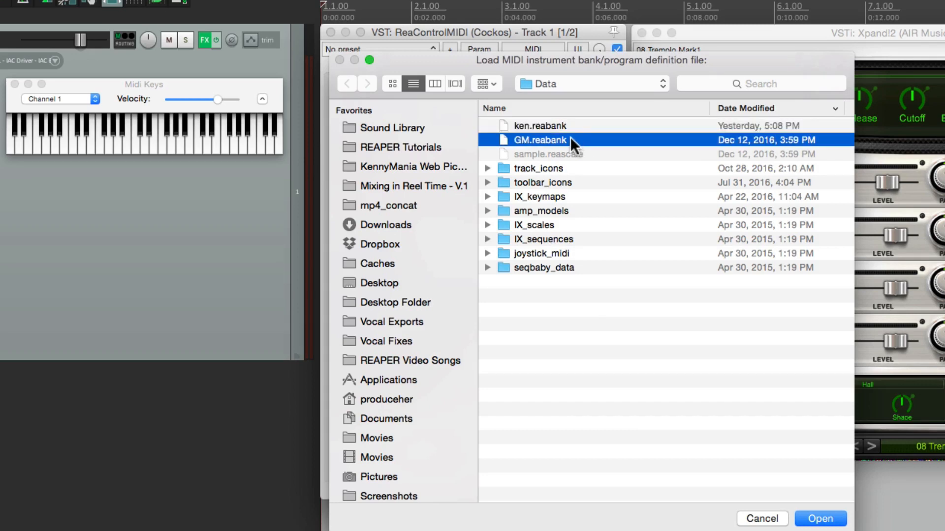
left_click(819, 519)
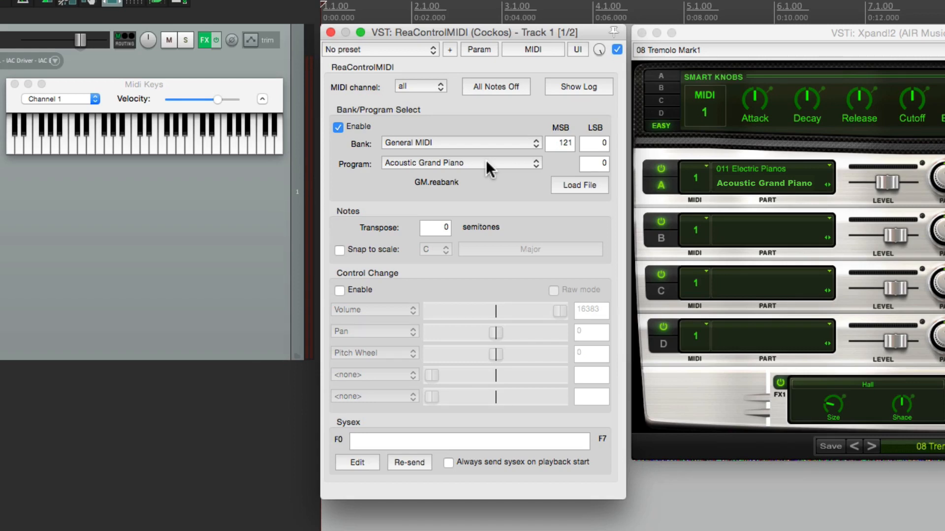
mouse_move(861, 253)
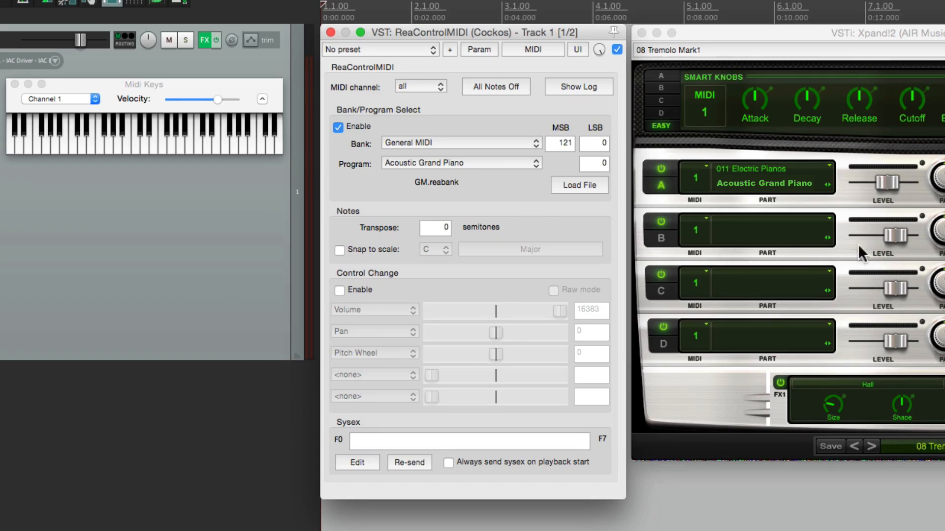
mouse_move(467, 193)
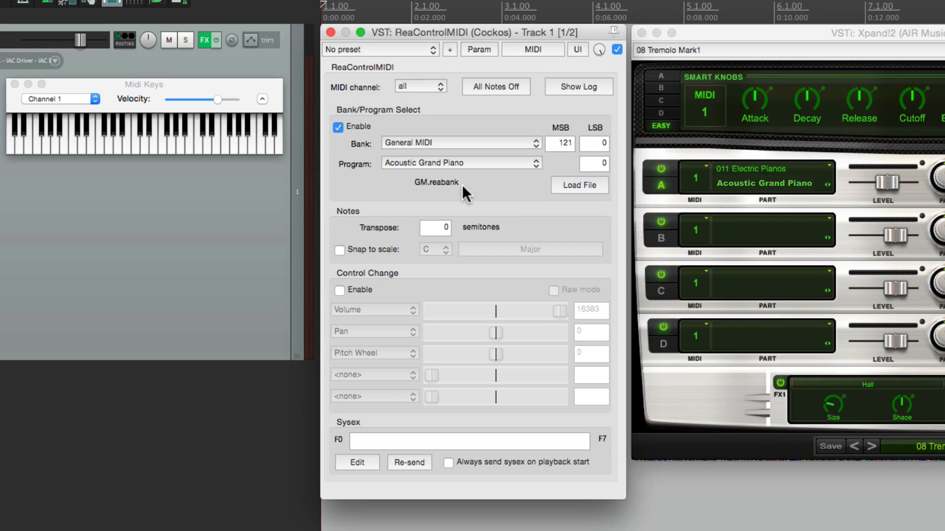
mouse_move(478, 169)
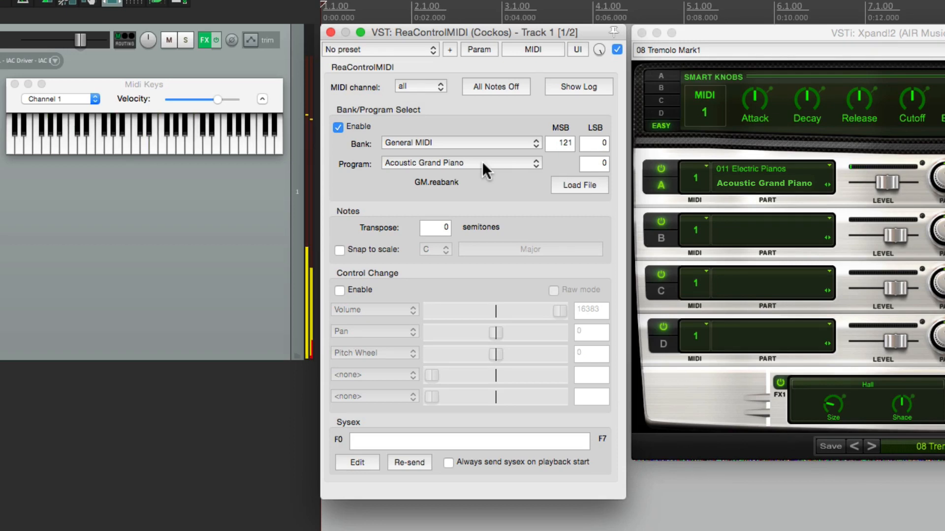
left_click(533, 159)
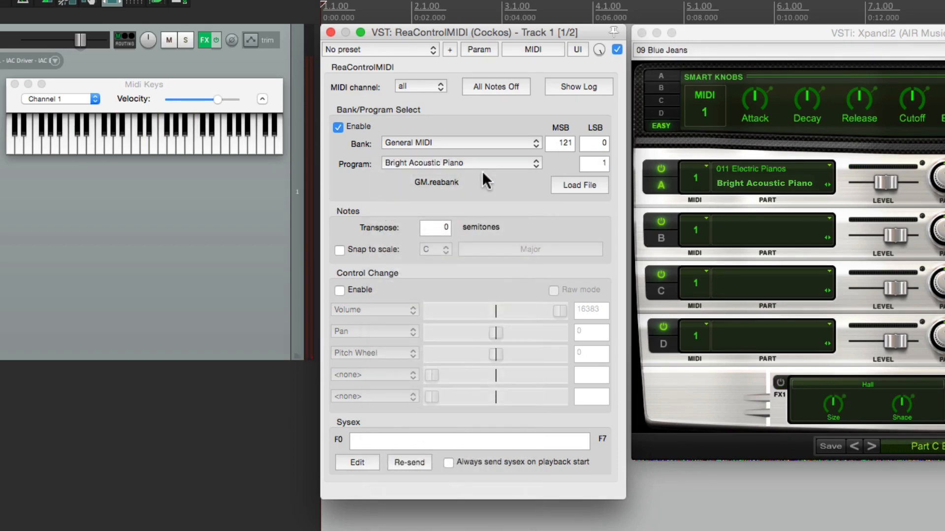
mouse_move(815, 205)
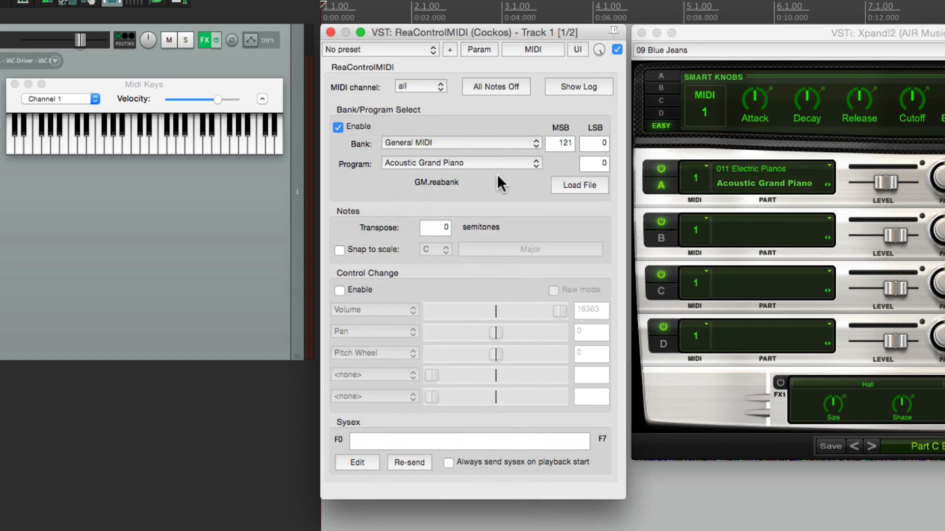
left_click(339, 127)
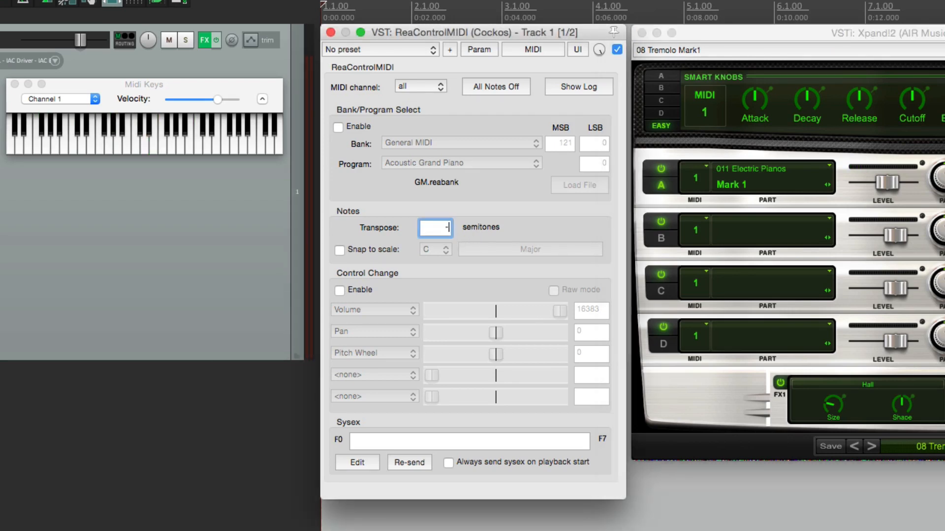
Step: Enter -12 in ReaControlMIDI's Transpose field
type("-12")
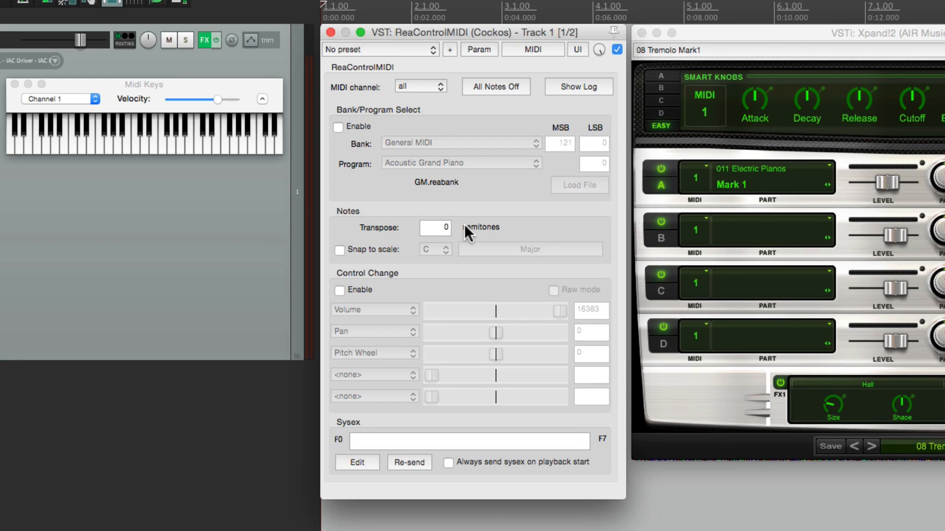
Step: Enable Snap to scale in ReaControlMIDI and play two test notes on Midi Keys
left_click(339, 250)
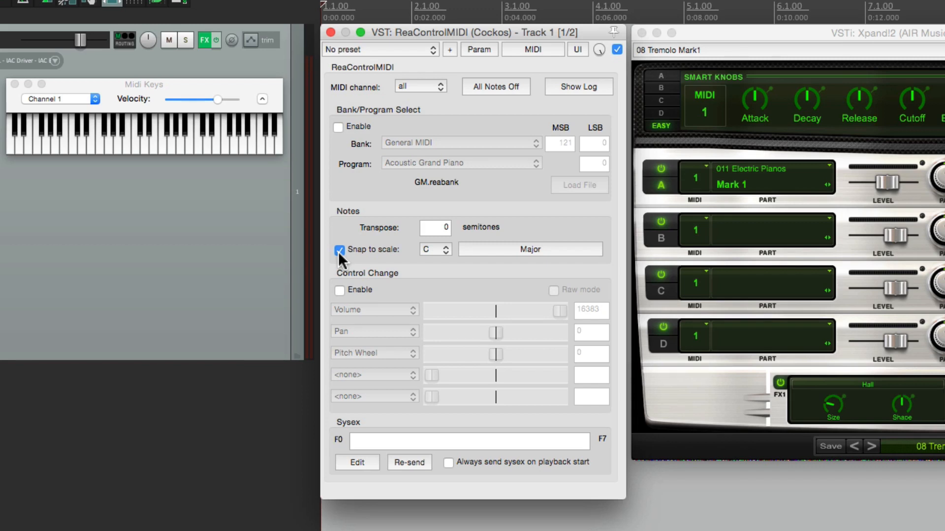
mouse_move(392, 268)
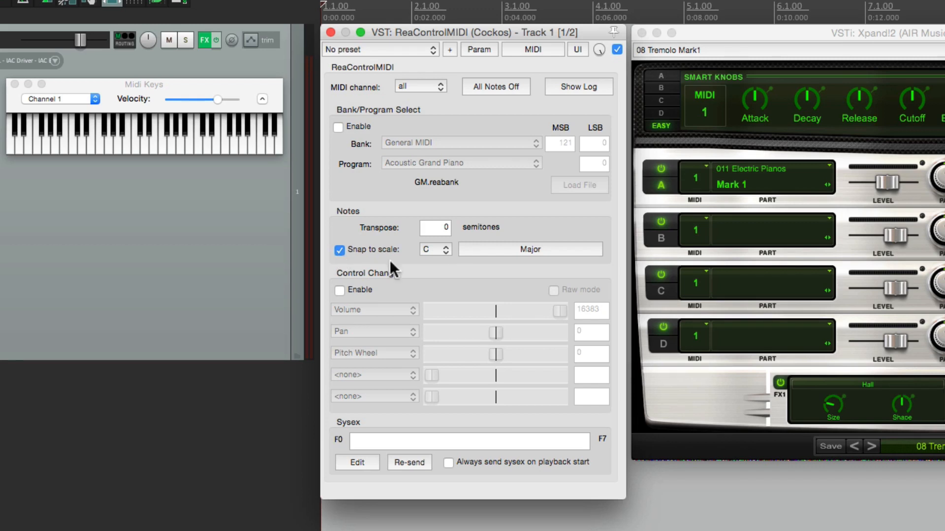
mouse_move(419, 266)
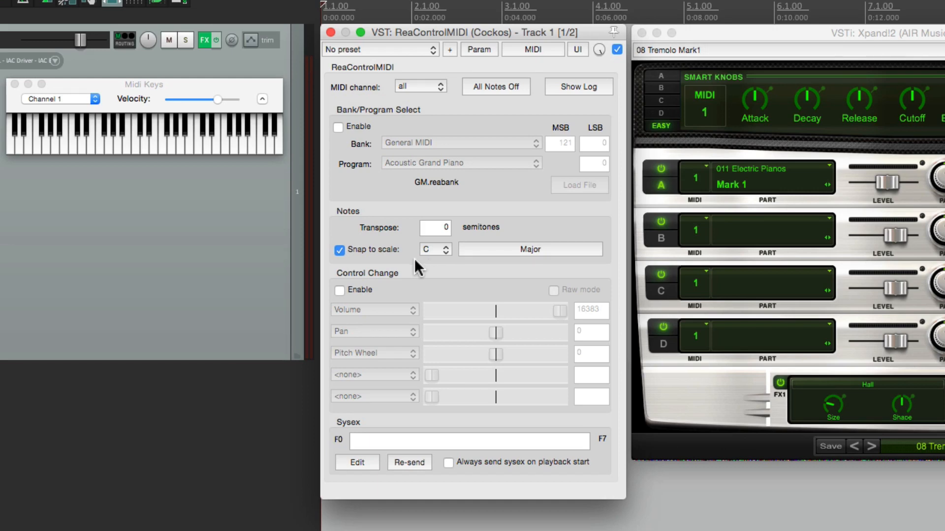
mouse_move(505, 261)
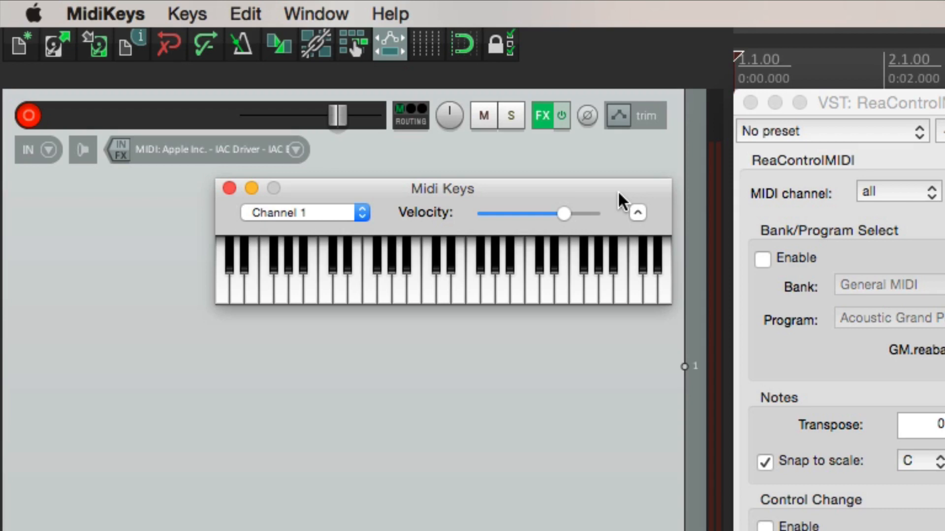
mouse_move(373, 284)
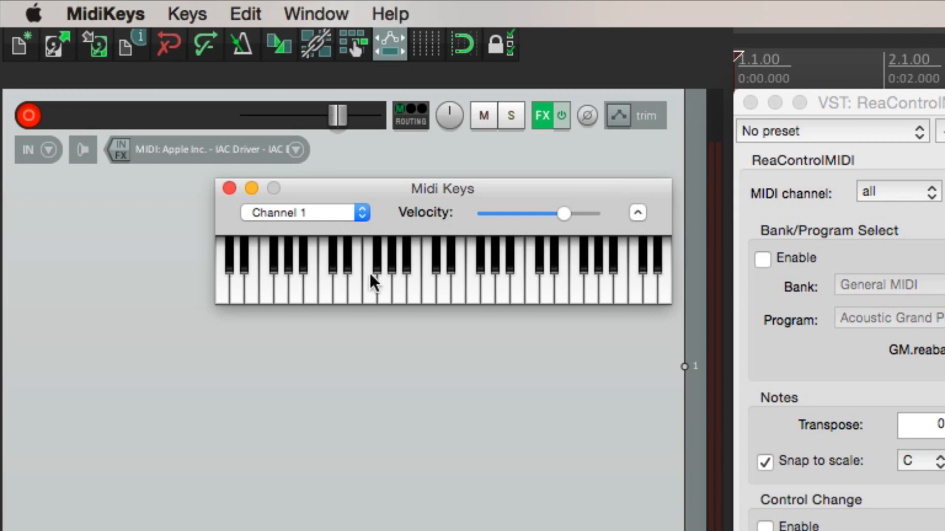
left_click(547, 284)
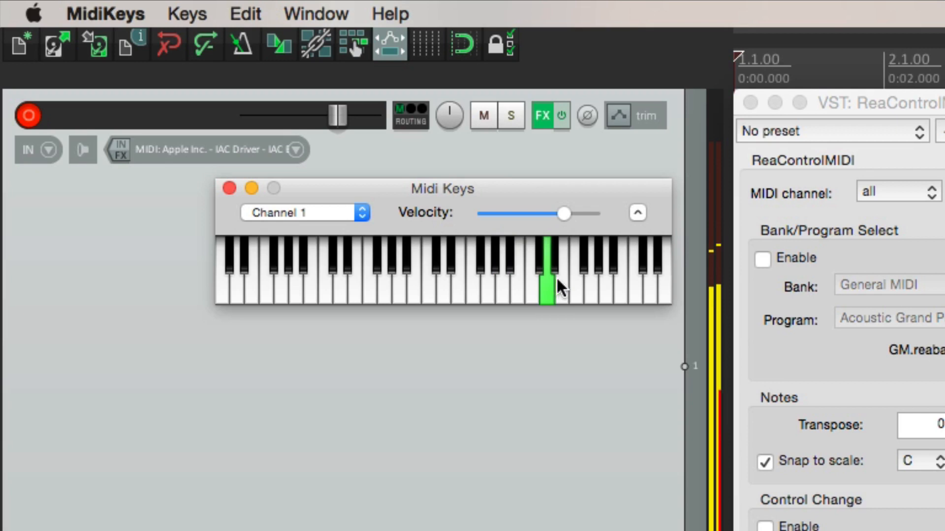
mouse_move(488, 268)
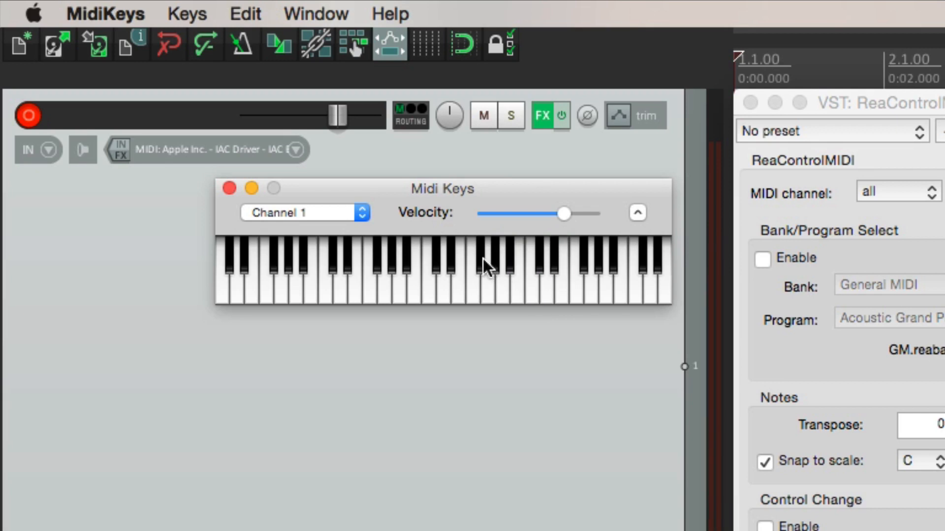
left_click(508, 268)
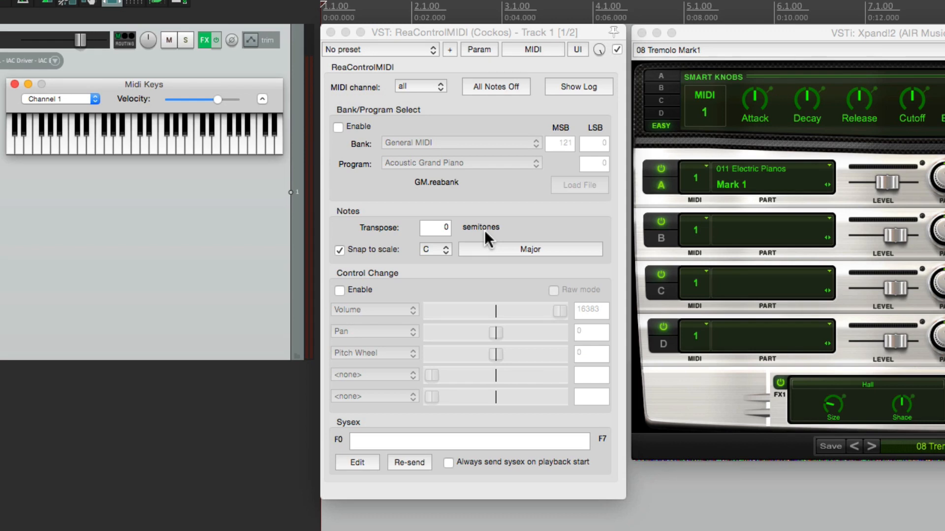
Step: Change the snap-to-scale root note from C to D
left_click(431, 249)
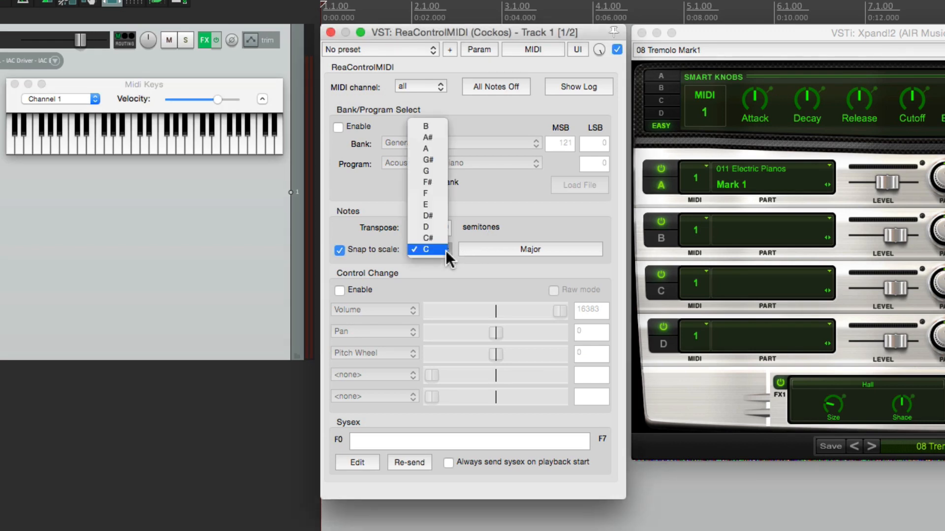
left_click(427, 215)
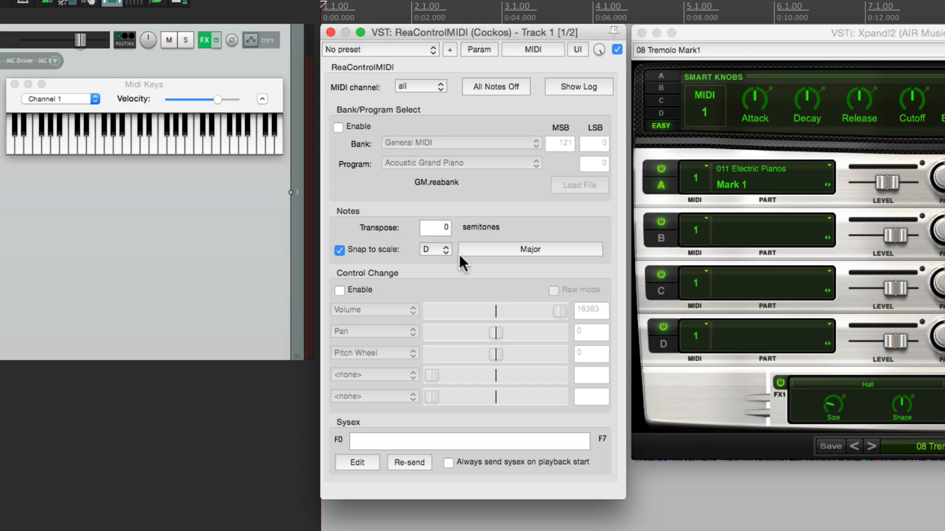
mouse_move(445, 268)
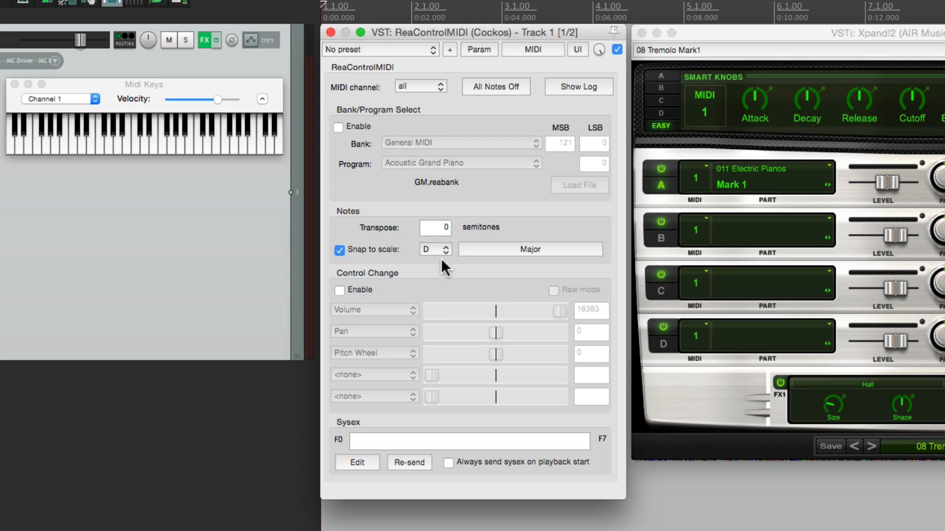
mouse_move(488, 262)
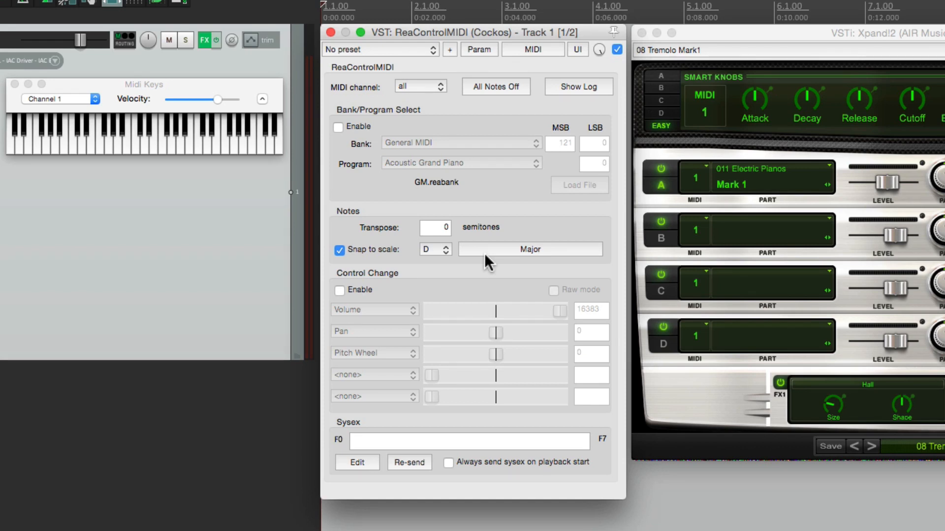
mouse_move(511, 263)
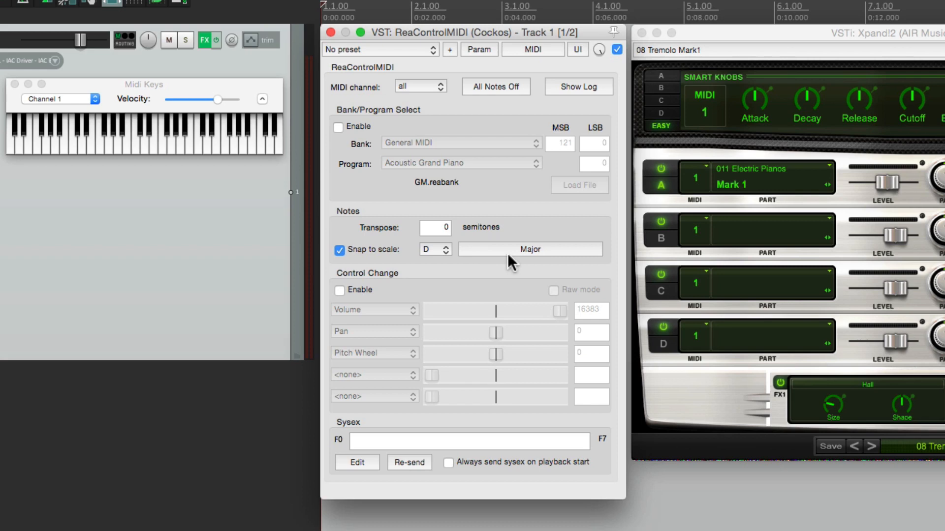
Step: Switch the snap scale to Harmonic minor and set the root back to C
left_click(529, 249)
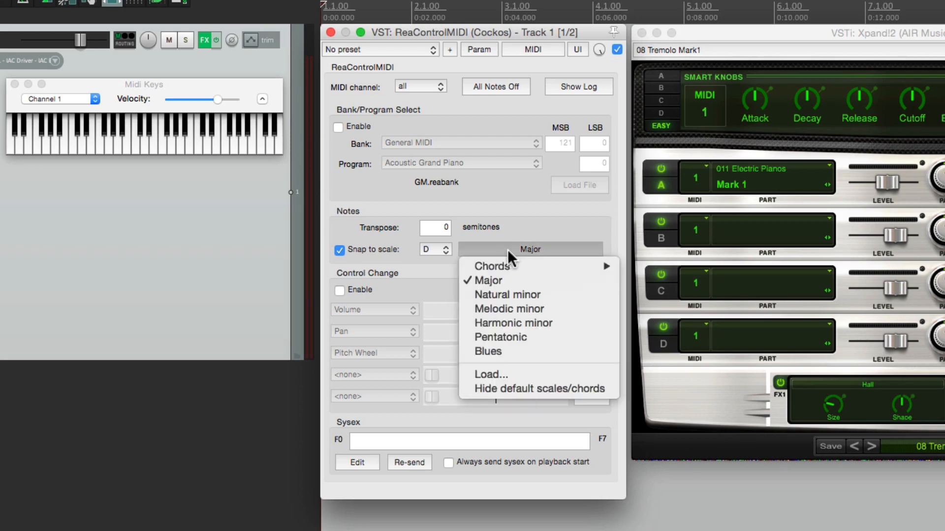
left_click(513, 323)
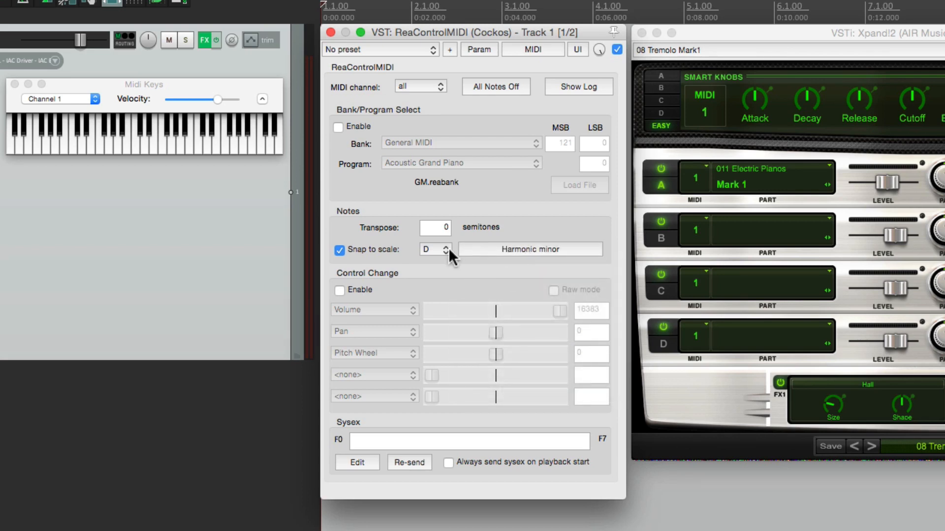
left_click(445, 249)
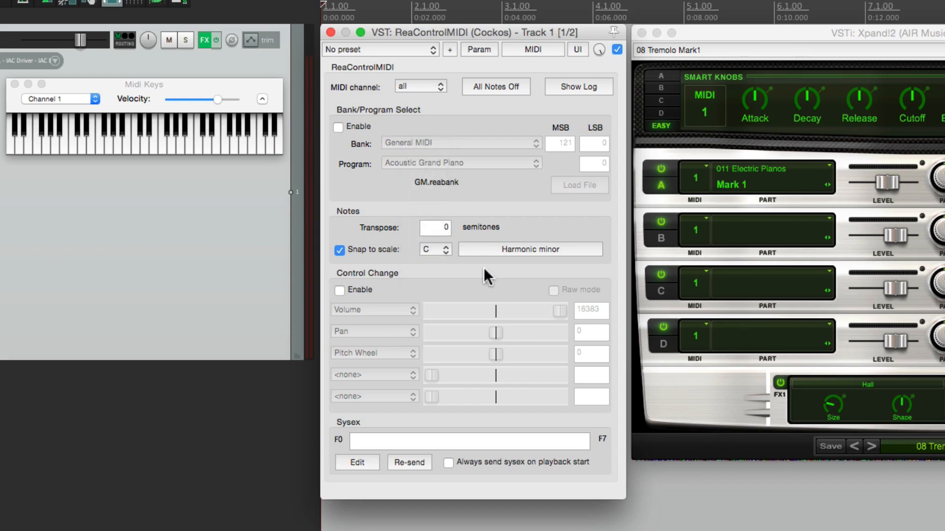
mouse_move(490, 276)
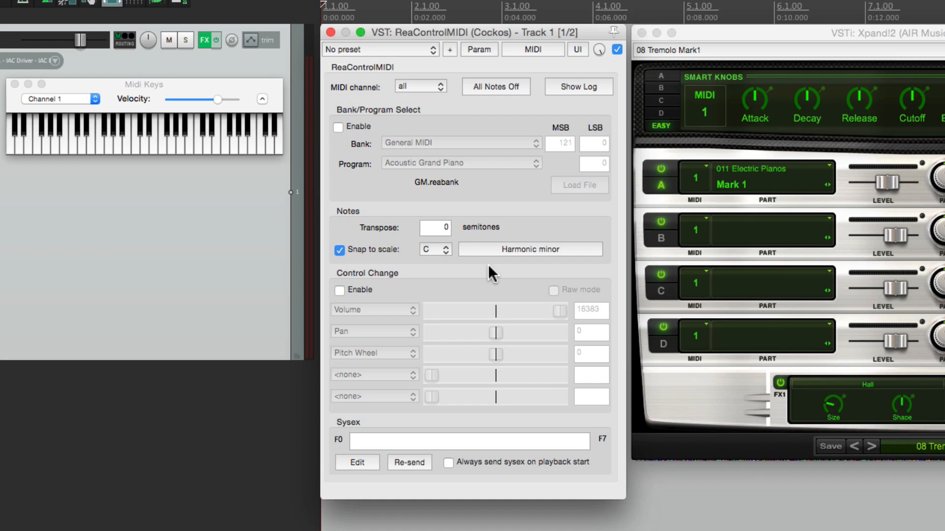
mouse_move(506, 258)
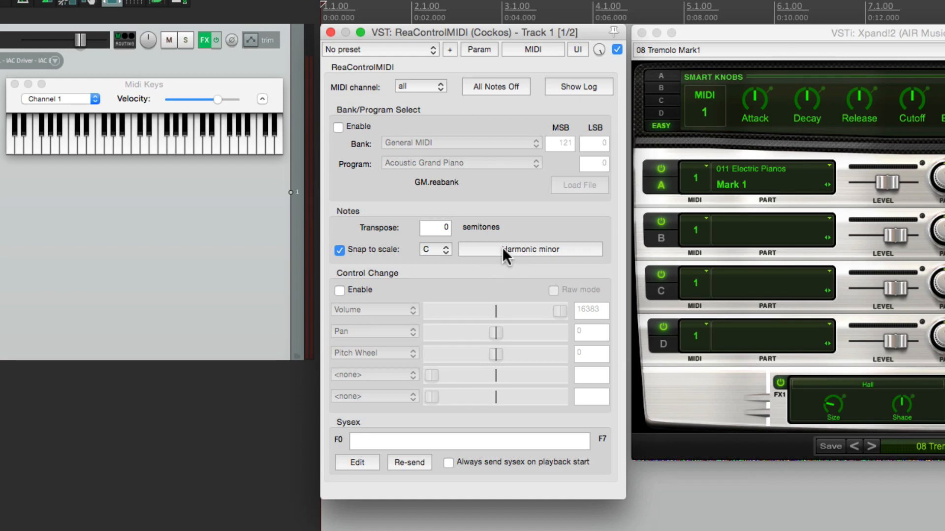
Step: Pick the Diminished 7th chord as the snap target, rooted on F, and test it
left_click(433, 249)
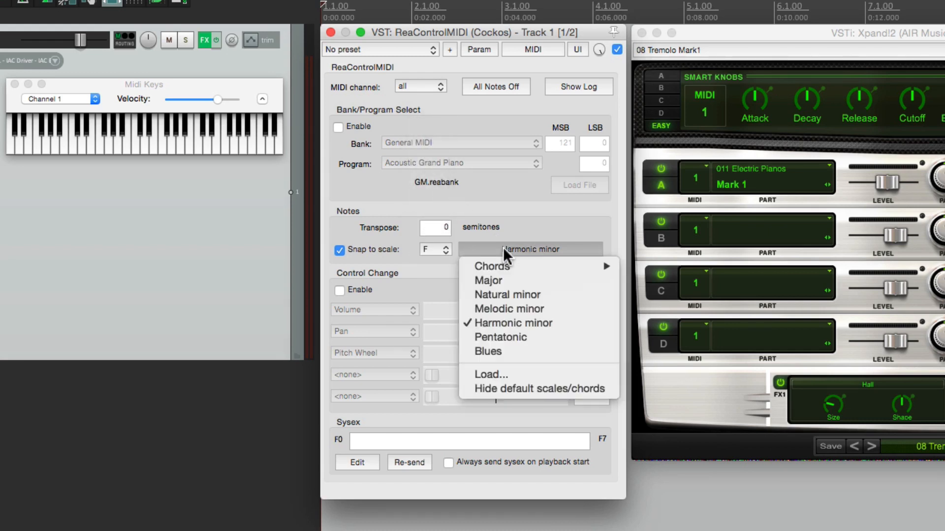
mouse_move(493, 265)
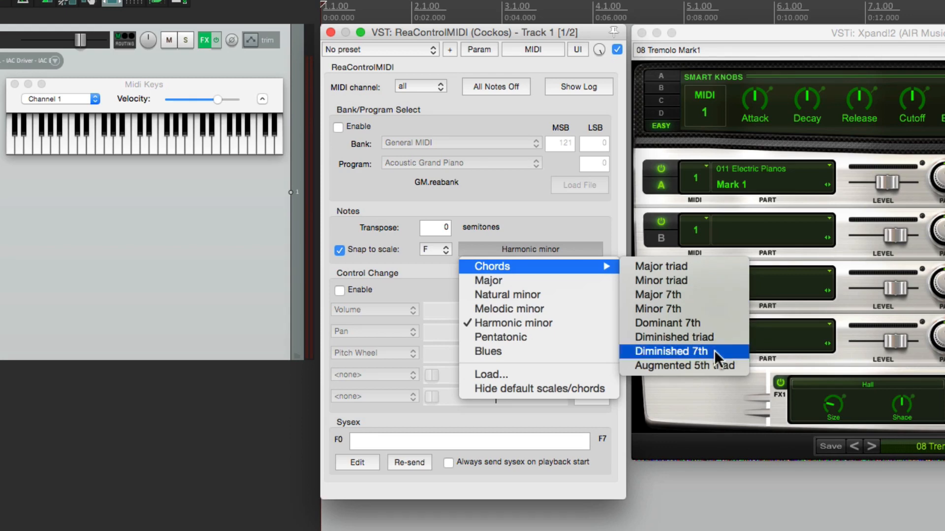
left_click(669, 351)
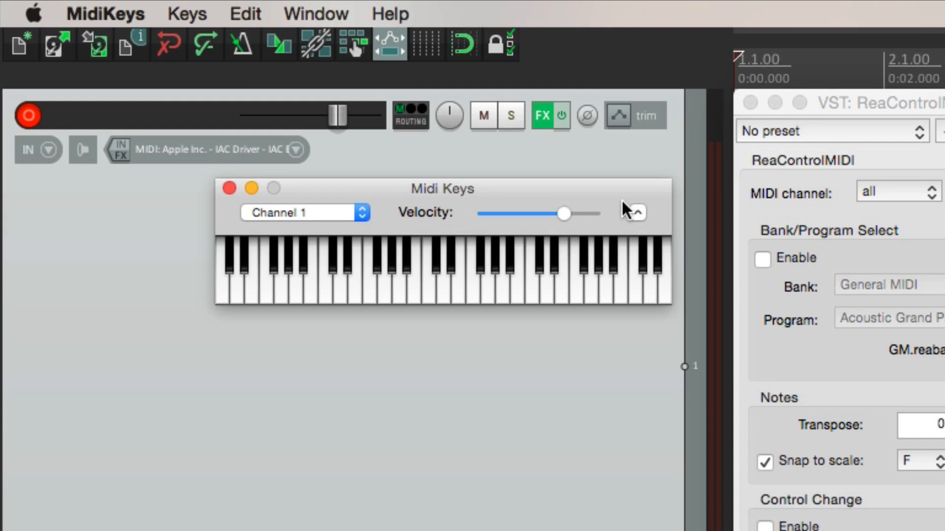
left_click(489, 283)
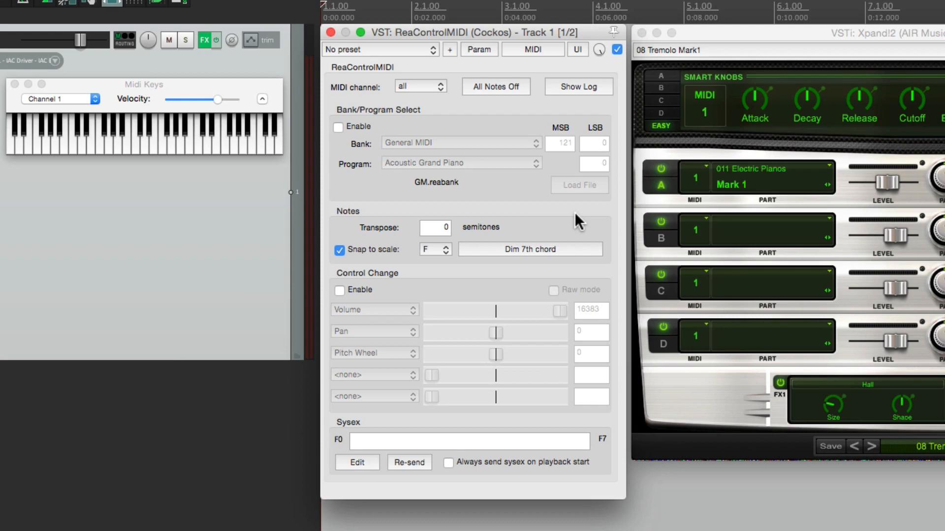
Step: Set the snap scale to C Major, then turn Snap to scale off
left_click(435, 250)
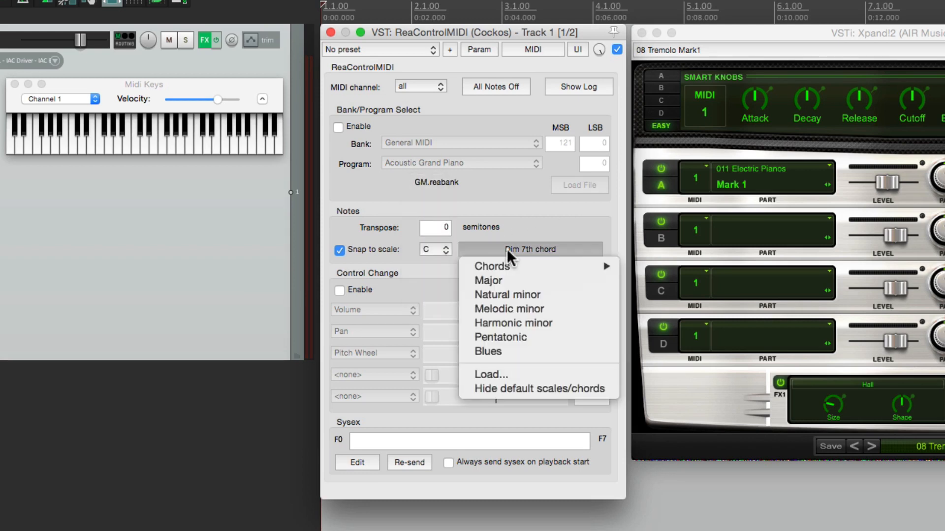
left_click(488, 280)
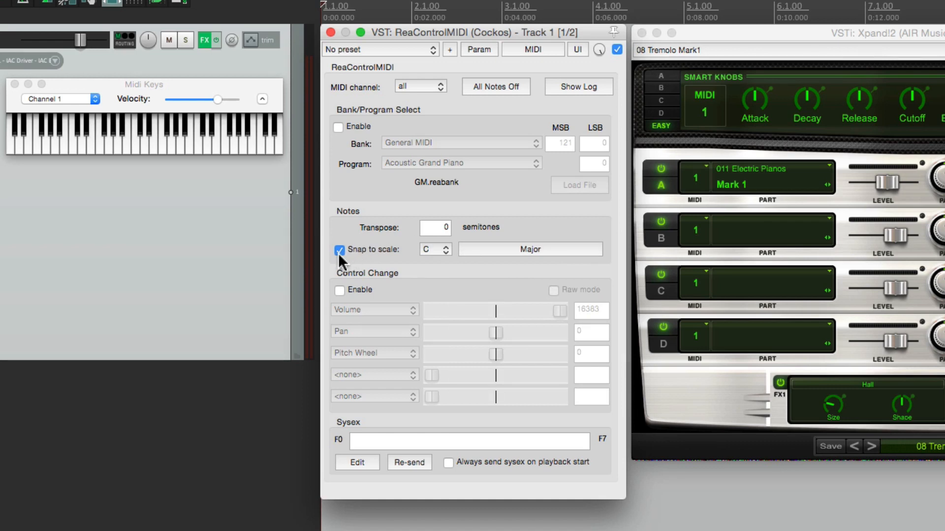
left_click(339, 250)
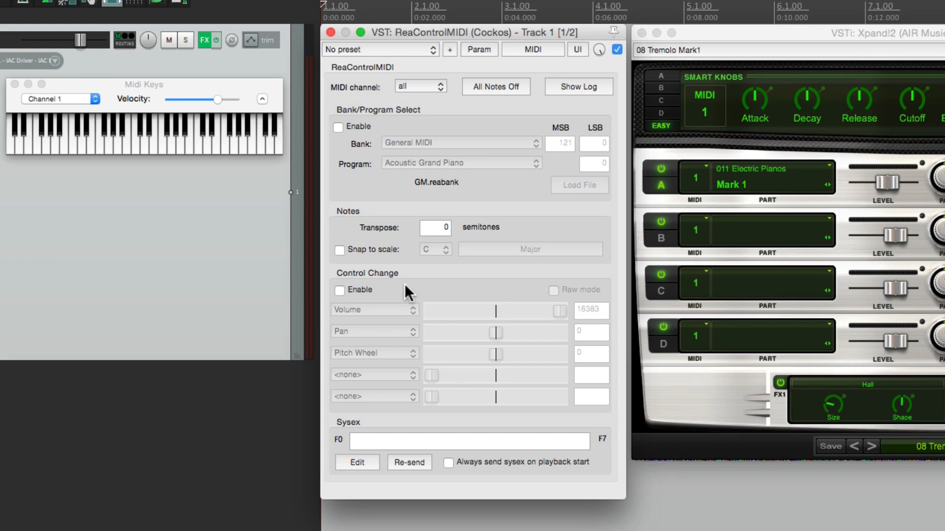
mouse_move(373, 304)
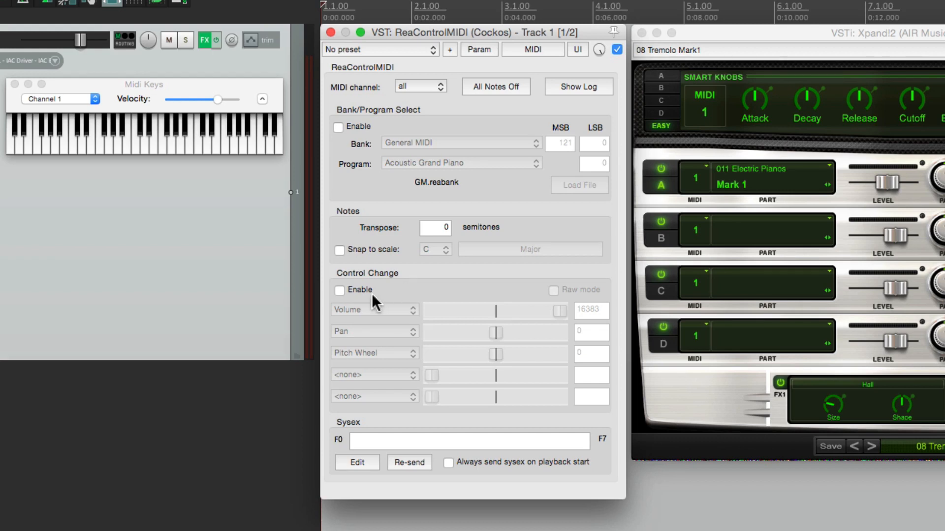
Step: Tick Enable under ReaControlMIDI's Control Change section
left_click(338, 290)
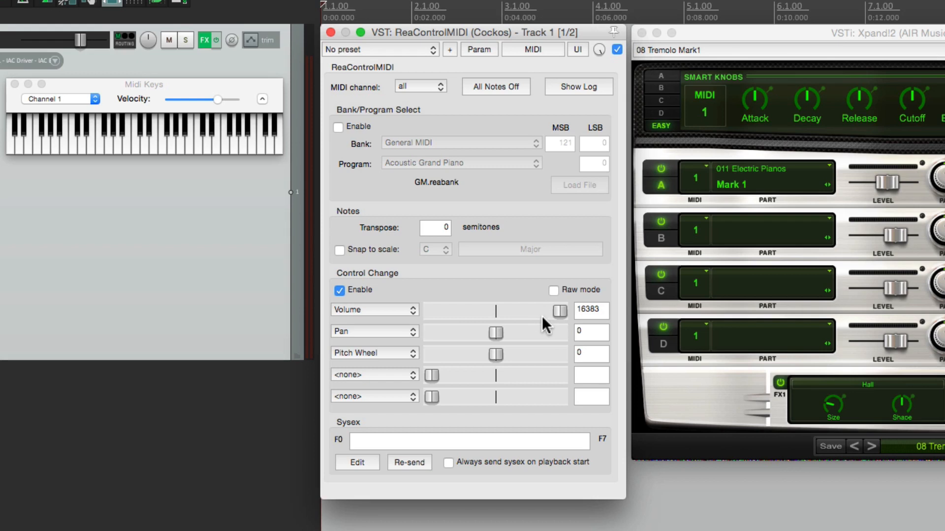
mouse_move(537, 349)
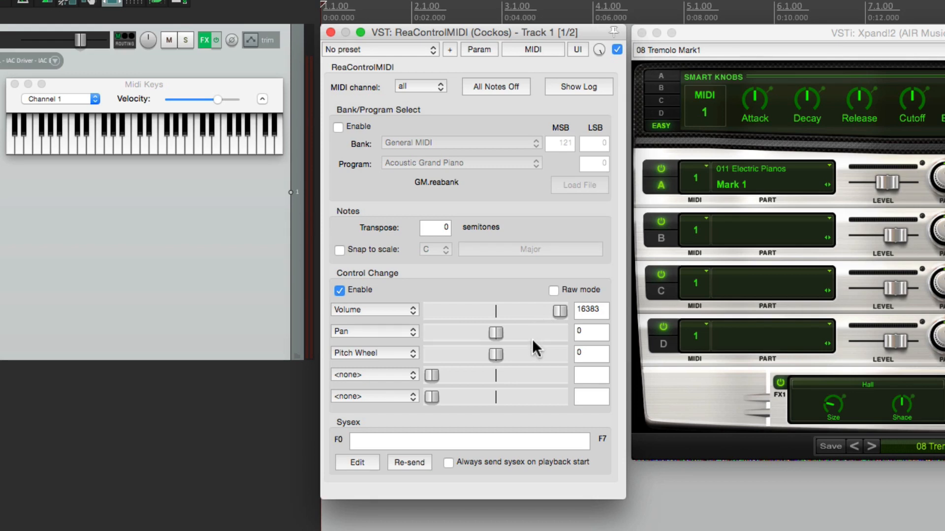
mouse_move(557, 330)
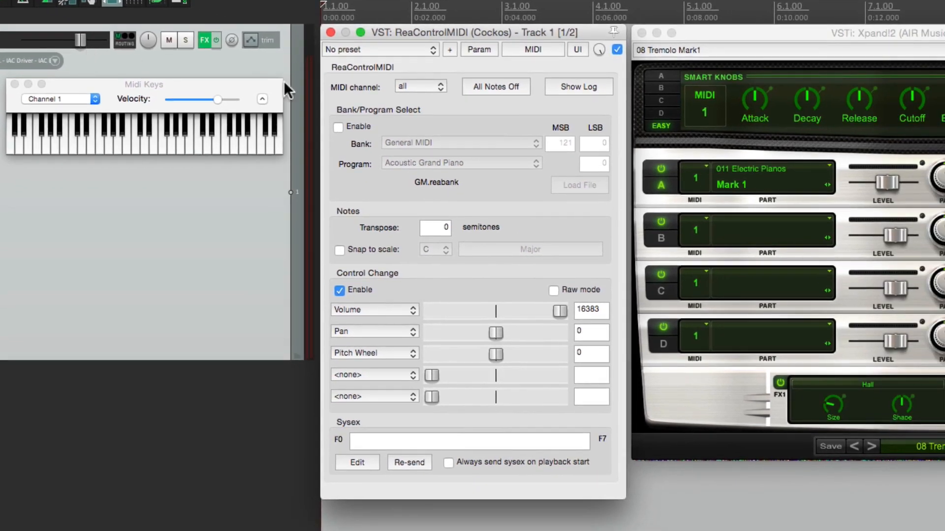
mouse_move(561, 317)
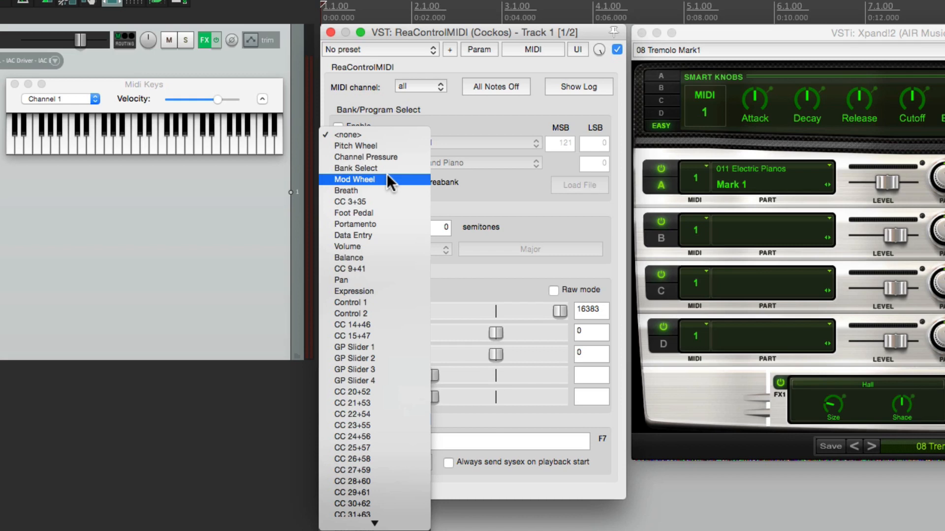
Step: Assign Mod Wheel to ReaControlMIDI's fourth controller slot at about 12762
left_click(354, 180)
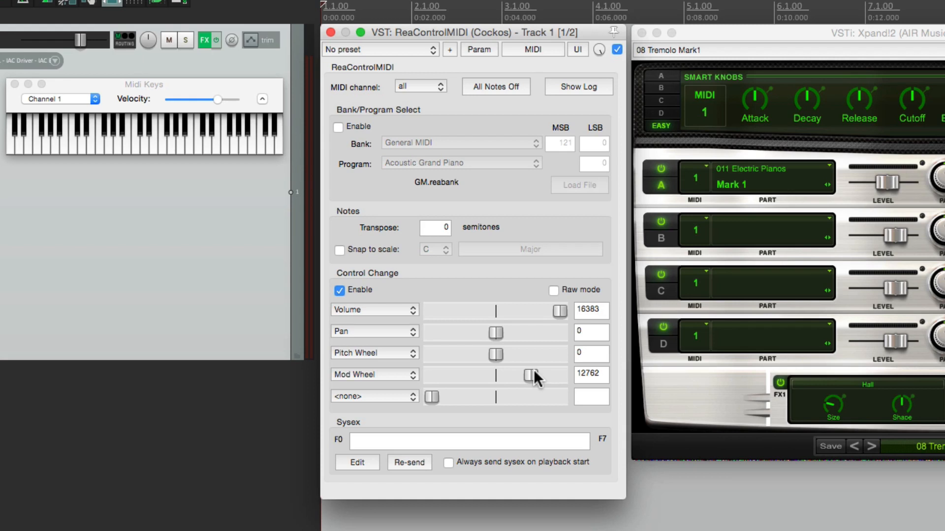
mouse_move(482, 183)
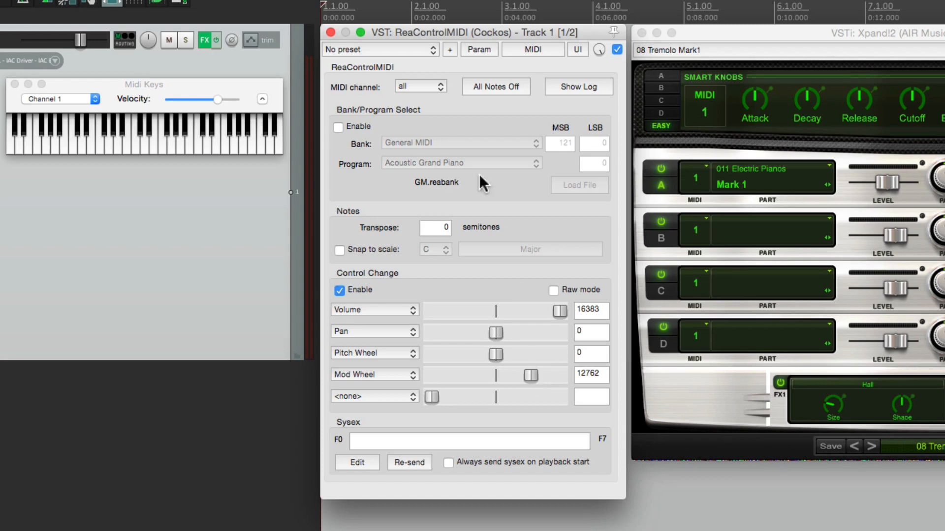
Step: Show a track envelope for the last touched Mod Wheel parameter
left_click(478, 49)
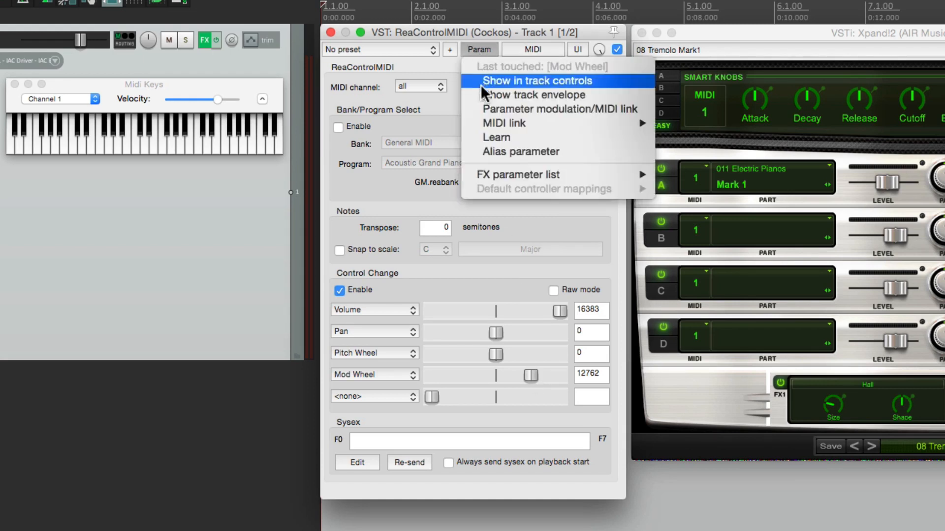
left_click(537, 80)
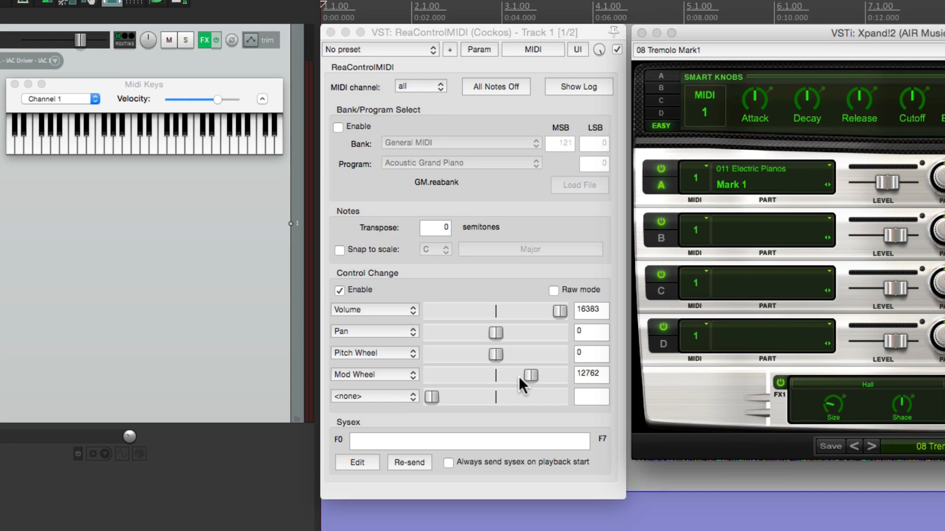
mouse_move(525, 386)
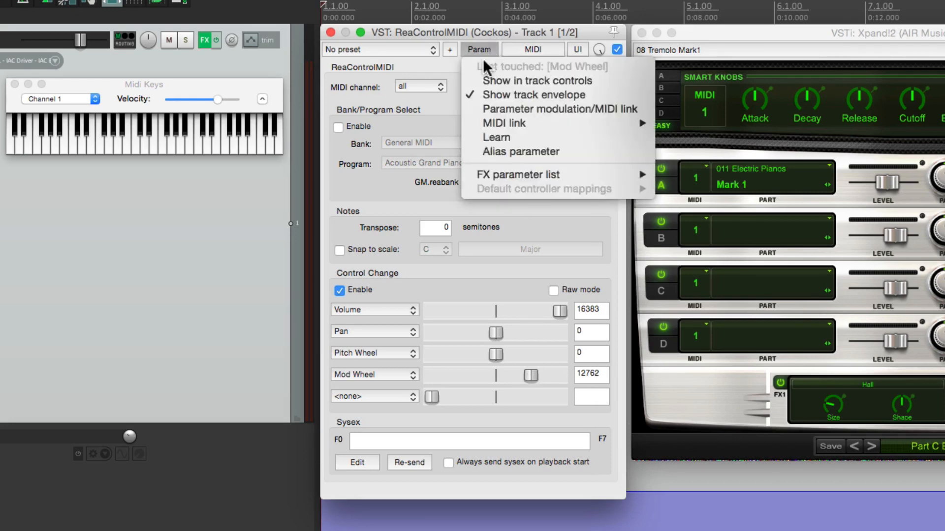
Step: Open MIDI learn for the Mod Wheel parameter and close the dialog
left_click(496, 138)
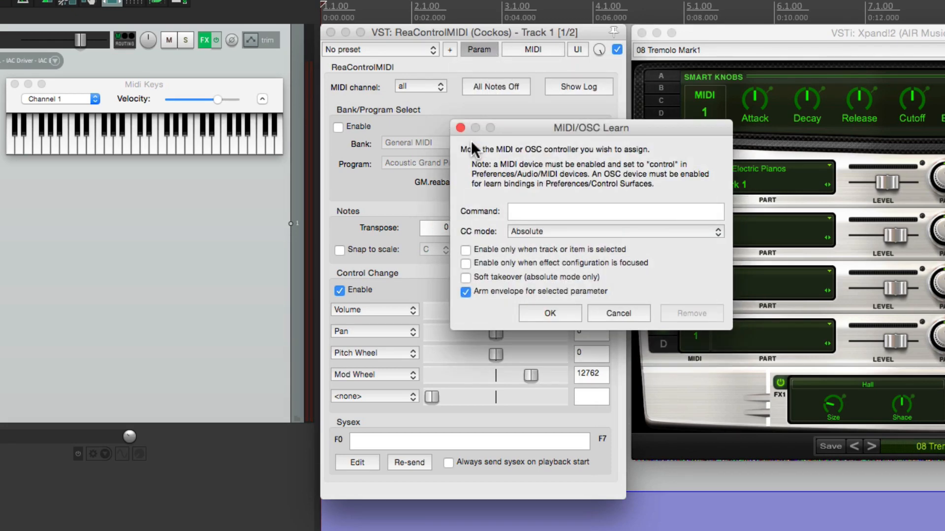
mouse_move(547, 313)
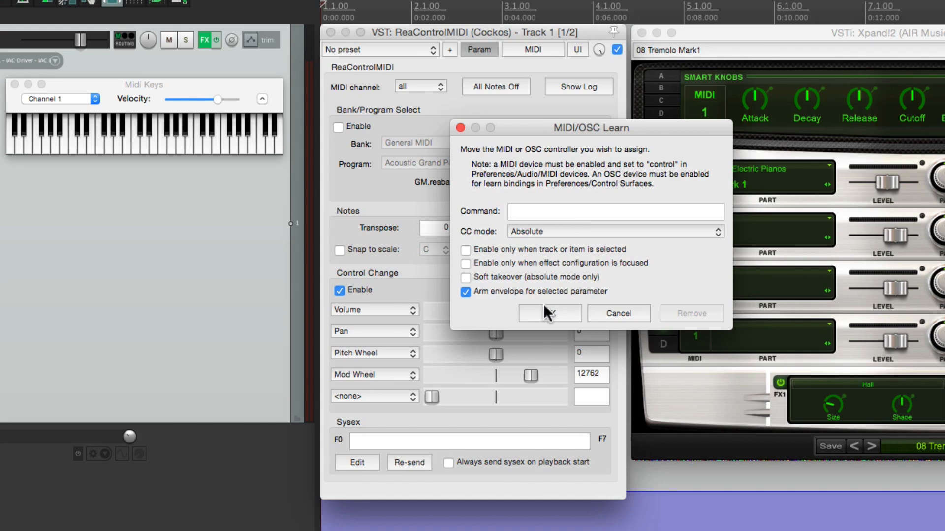
left_click(549, 313)
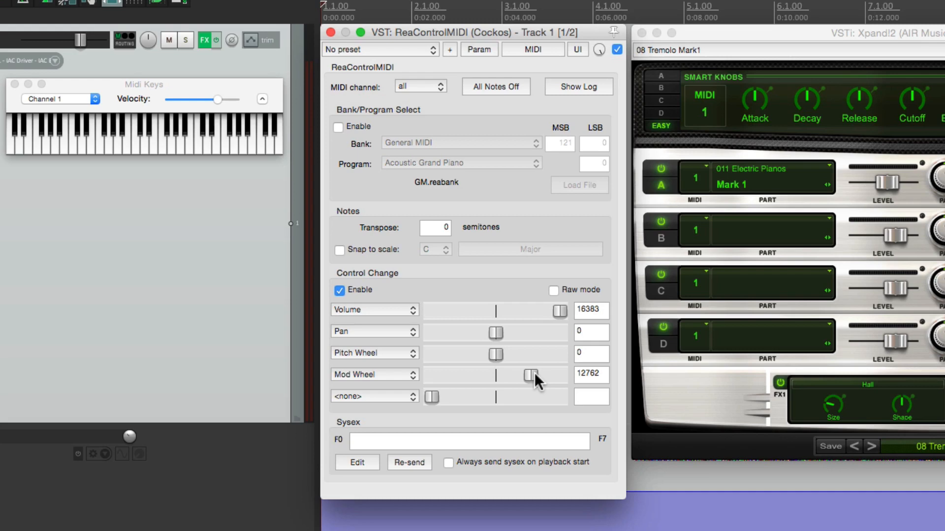
mouse_move(249, 40)
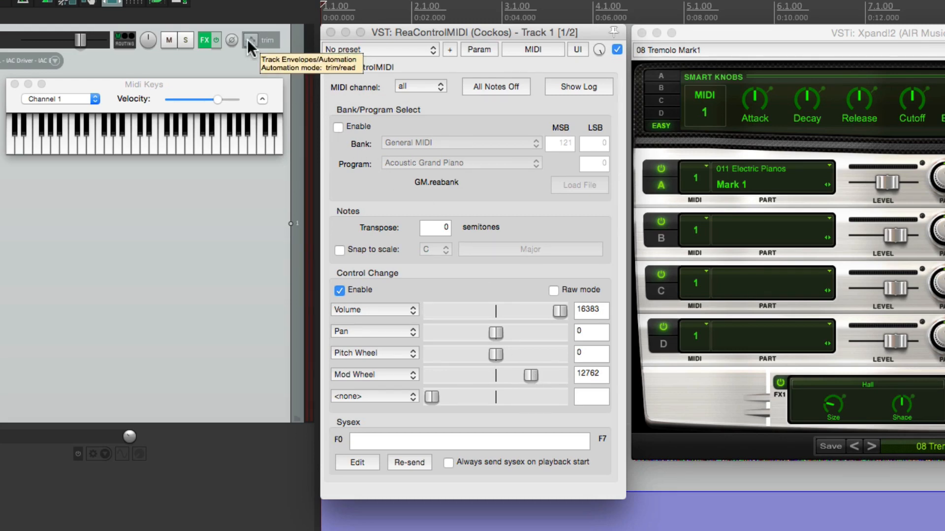
Step: Change Track 1's automation mode to record the Mod Wheel envelope
left_click(249, 40)
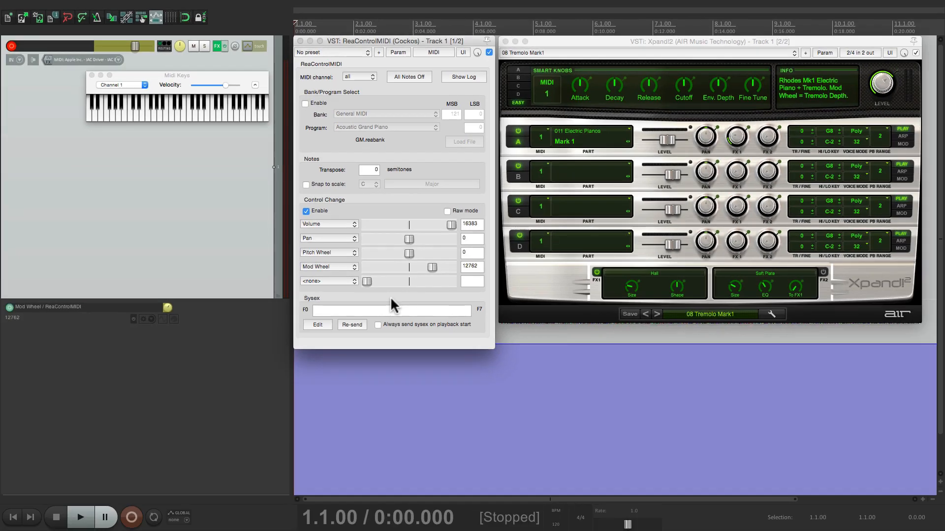
left_click(130, 517)
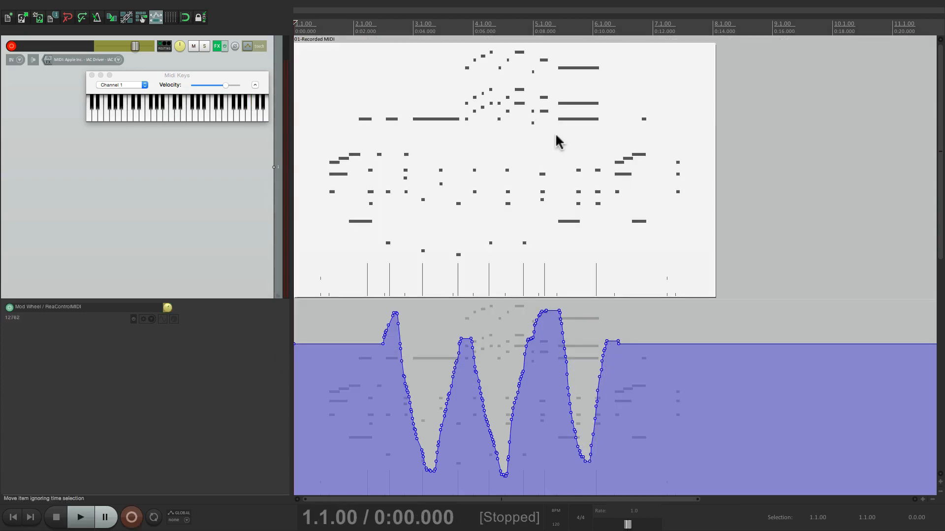
mouse_move(512, 385)
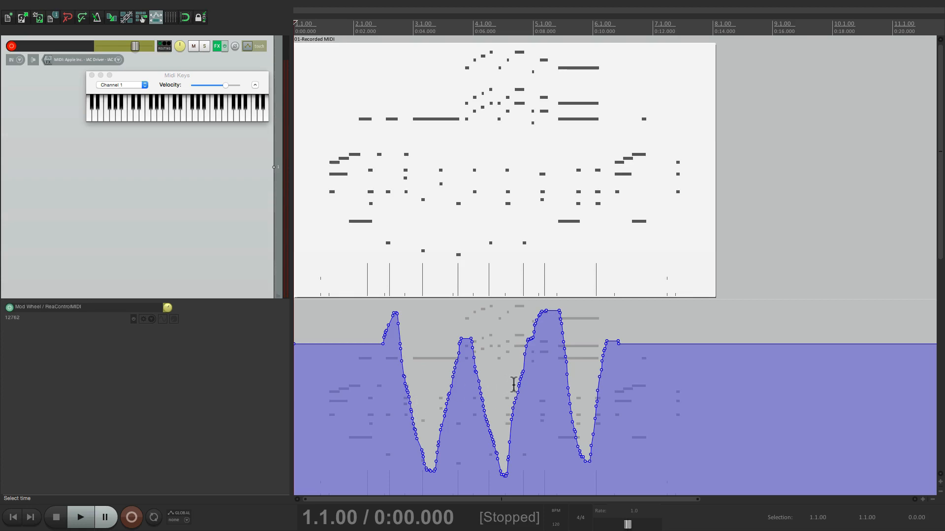
Step: Move the play position into the recorded Mod Wheel curve and reopen ReaControlMIDI
left_click(167, 308)
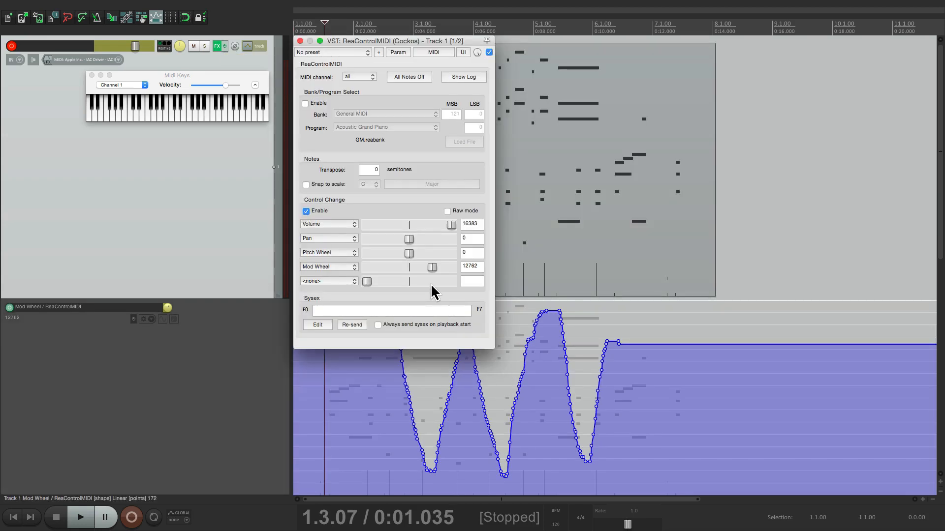
left_click(80, 518)
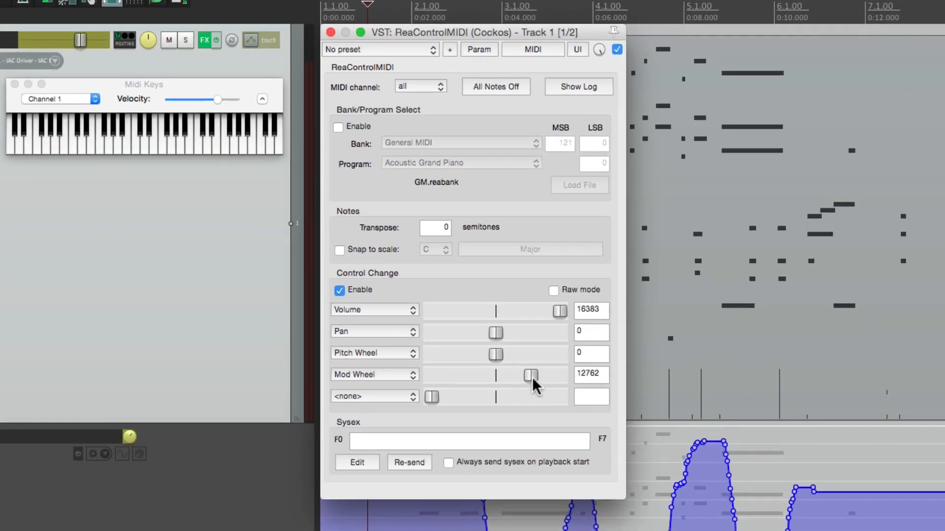
left_click(478, 49)
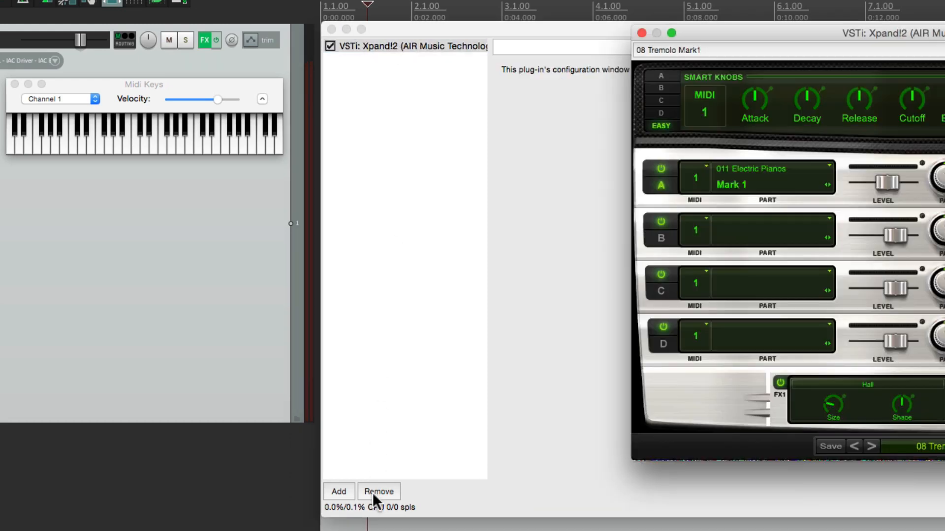
Step: Remove ReaControlMIDI and keep JS MIDI Tool v2's input channel at Any
left_click(339, 491)
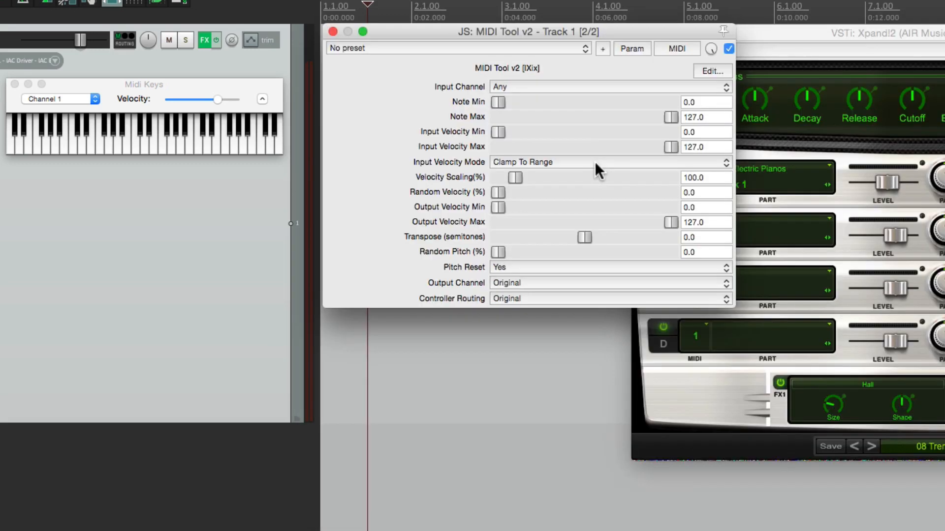
mouse_move(599, 132)
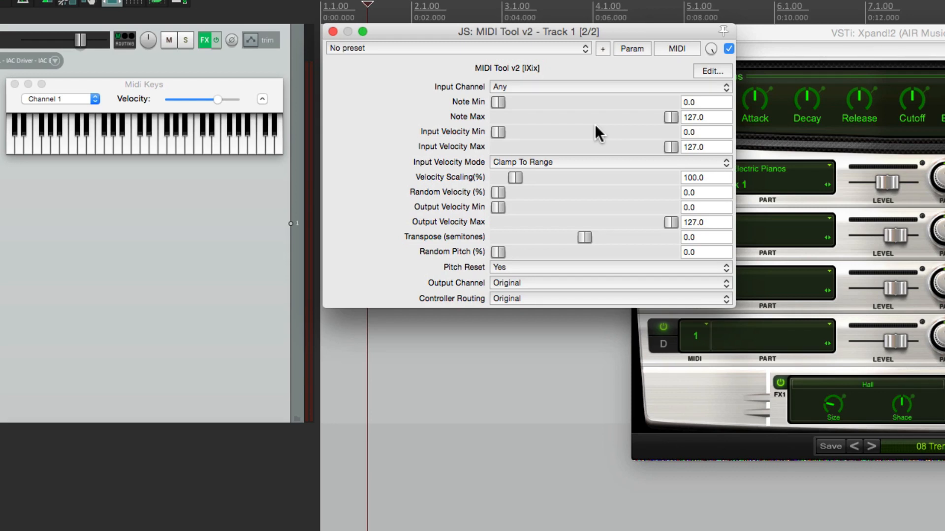
left_click(609, 86)
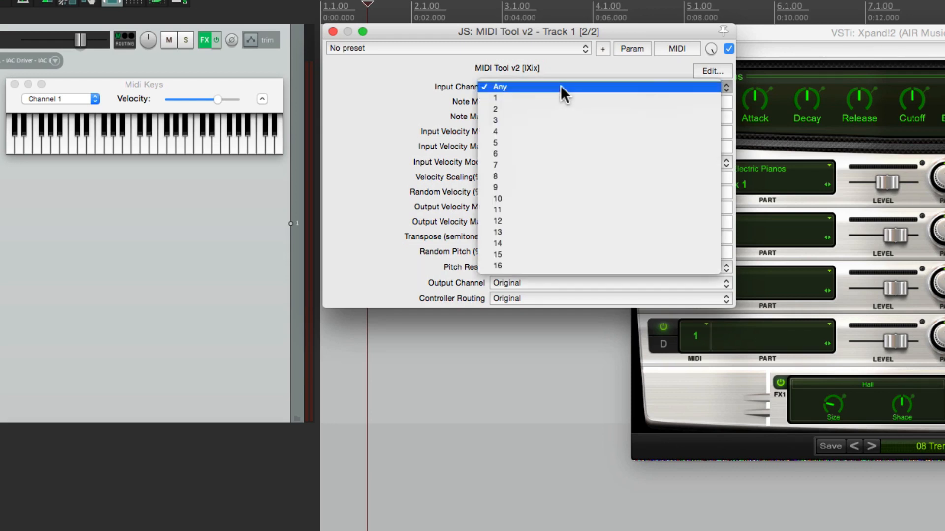
mouse_move(554, 95)
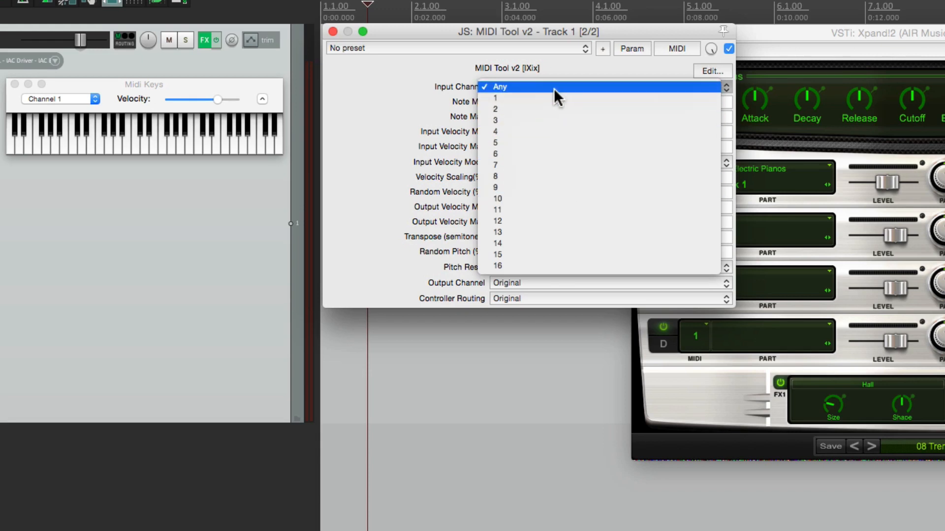
left_click(497, 86)
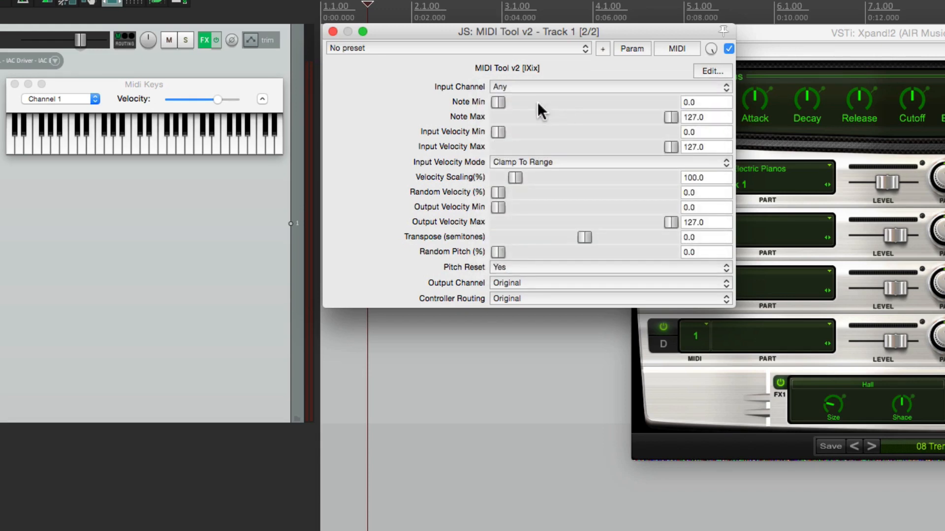
mouse_move(651, 126)
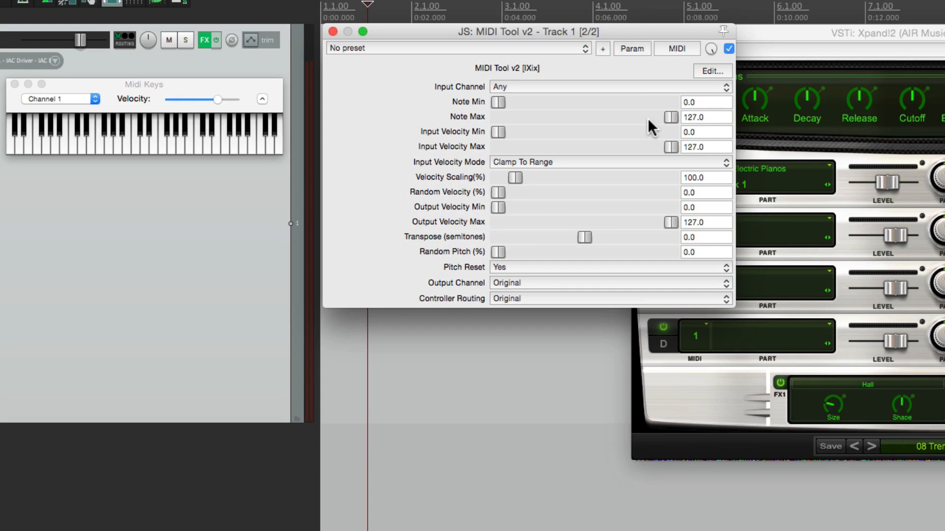
mouse_move(644, 126)
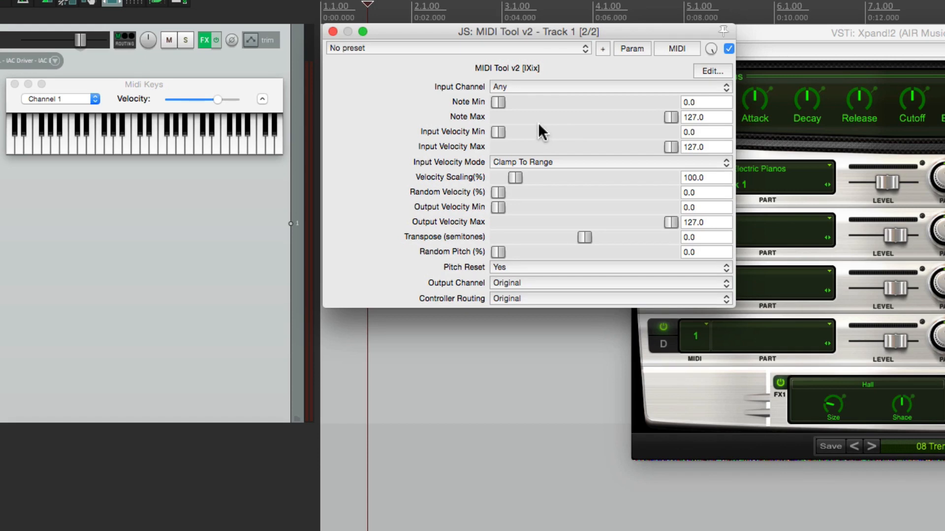
mouse_move(596, 155)
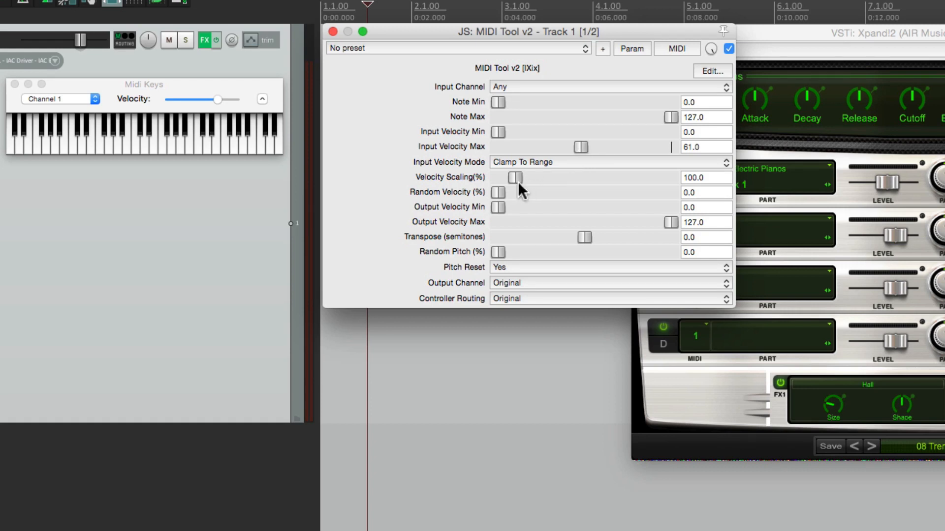
mouse_move(586, 154)
type("127")
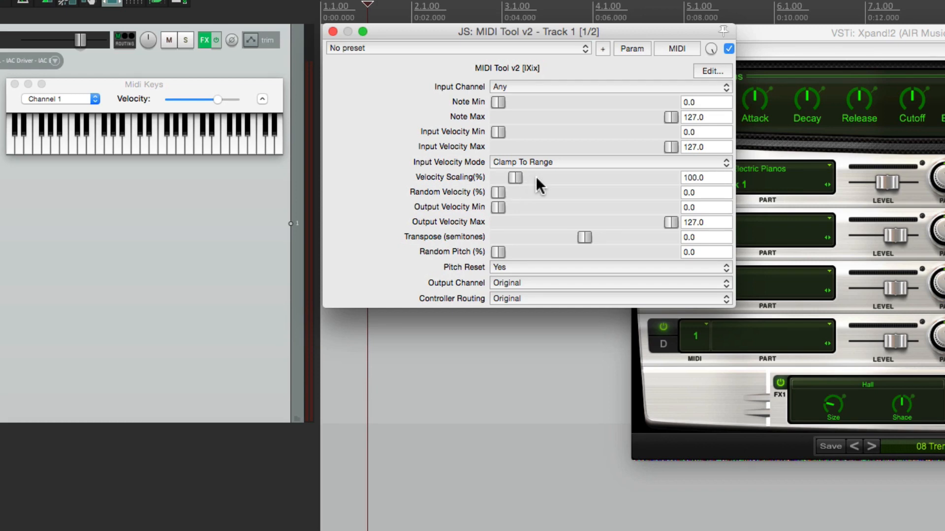
mouse_move(505, 200)
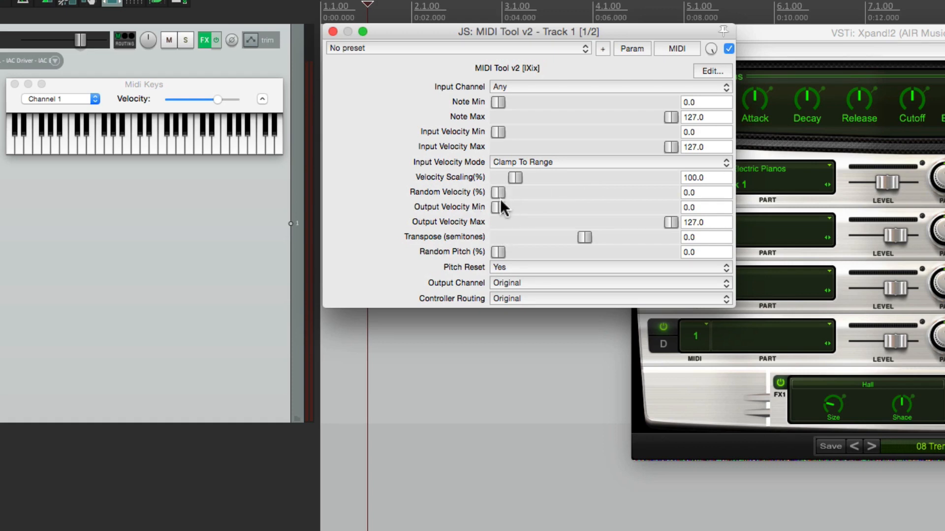
mouse_move(515, 214)
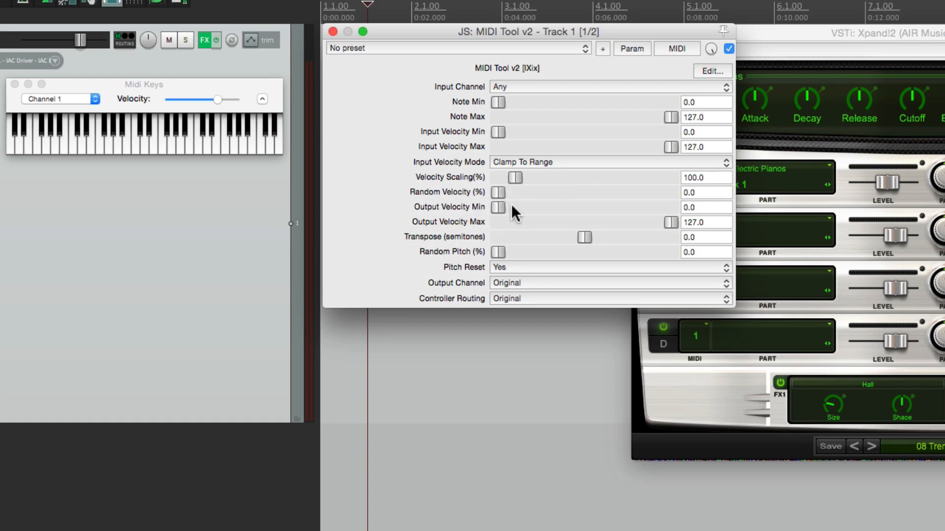
mouse_move(631, 234)
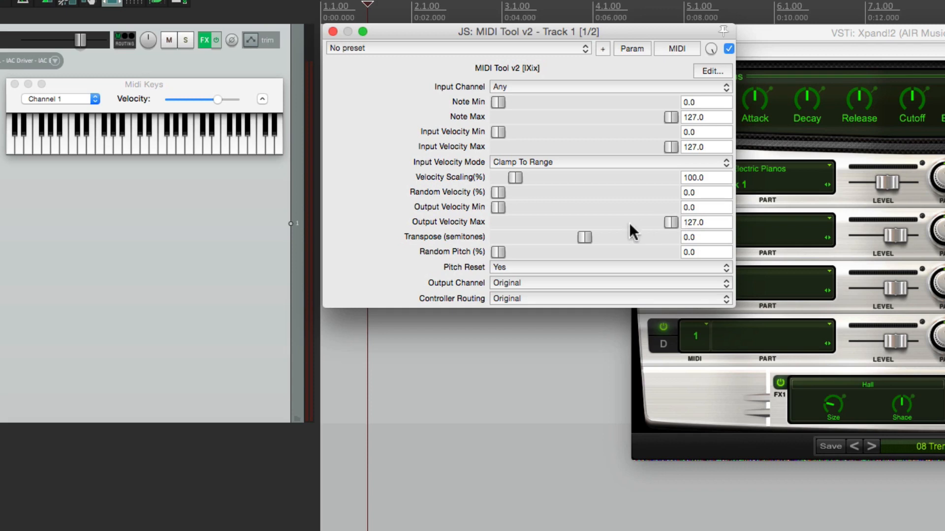
mouse_move(647, 234)
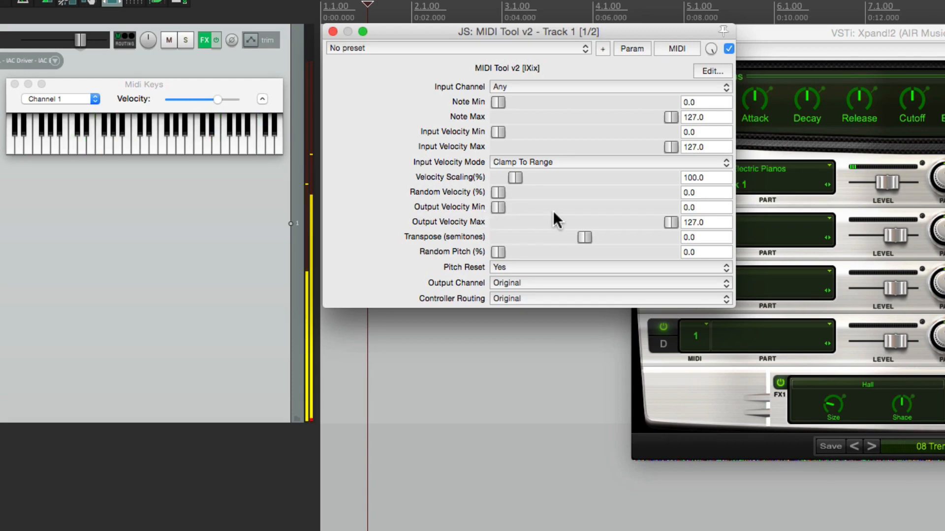
mouse_move(582, 244)
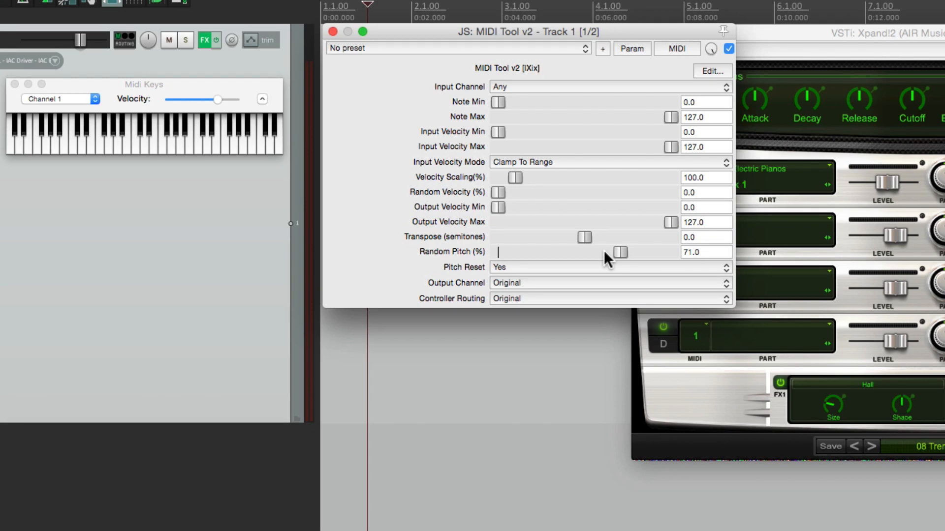
mouse_move(582, 260)
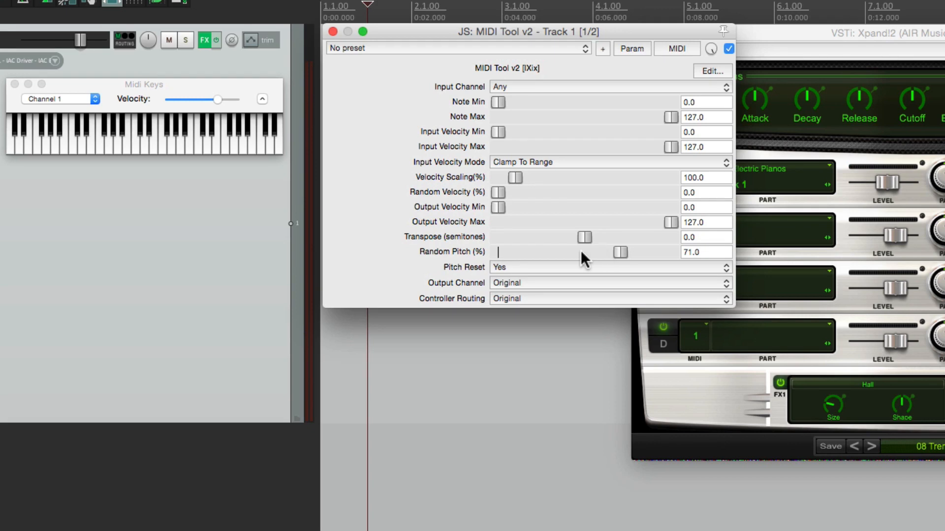
mouse_move(544, 273)
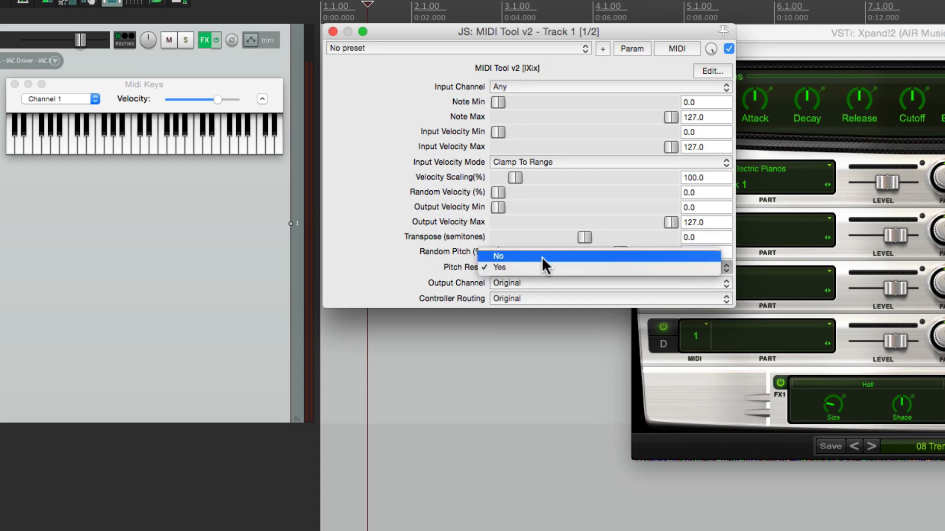
Step: Set JS MIDI Tool v2's Pitch Reset to No
left_click(498, 256)
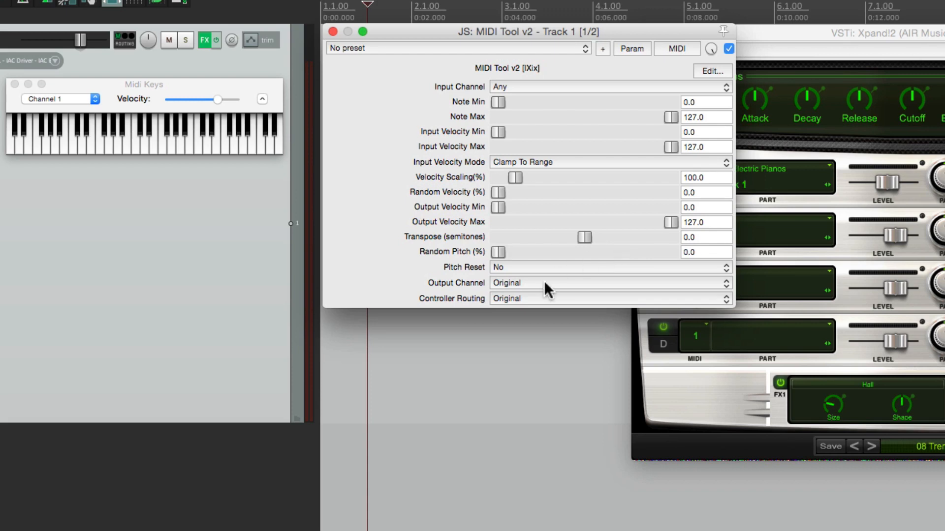
mouse_move(545, 293)
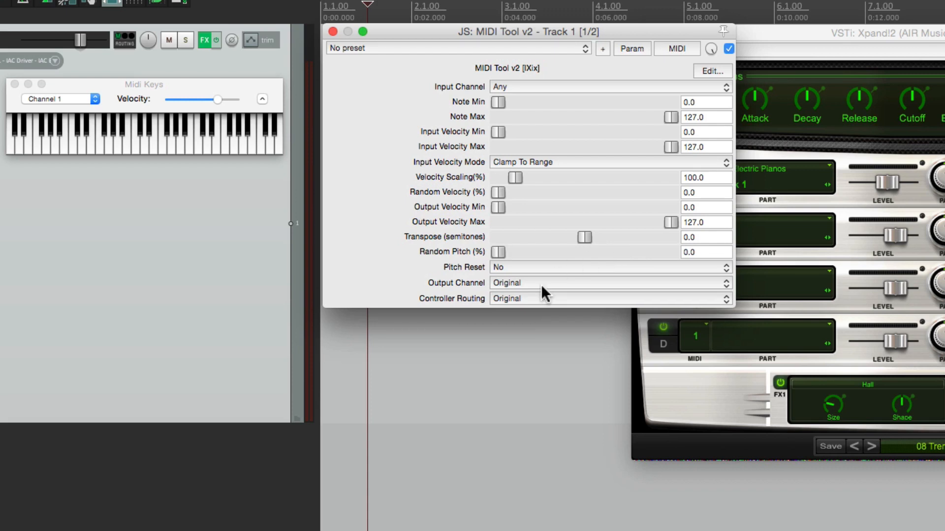
mouse_move(529, 134)
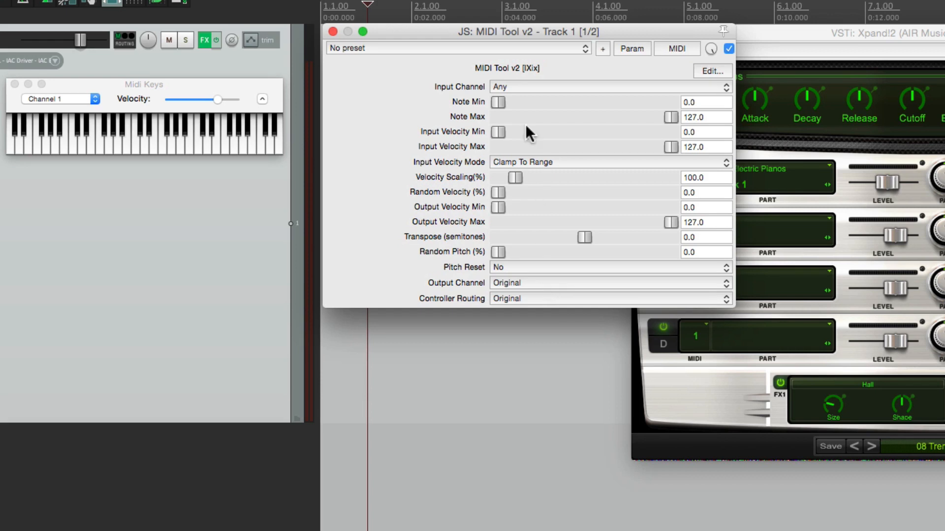
Step: Filter MIDI Tool v2's input to channel 3 and send output on channel 10
left_click(608, 86)
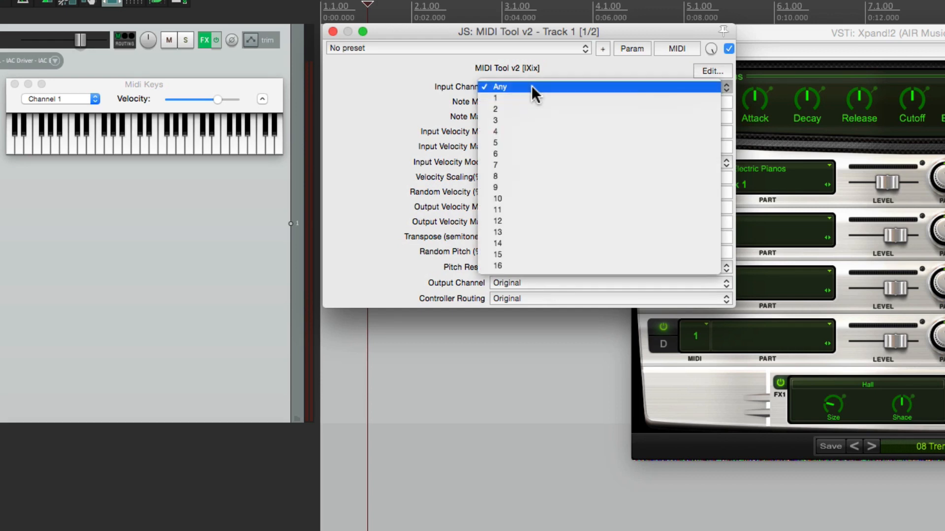
left_click(499, 87)
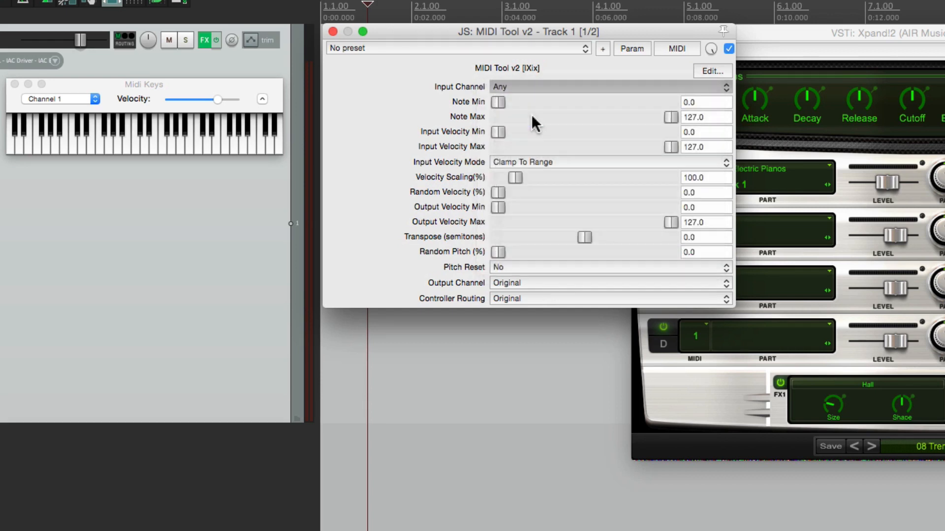
left_click(609, 282)
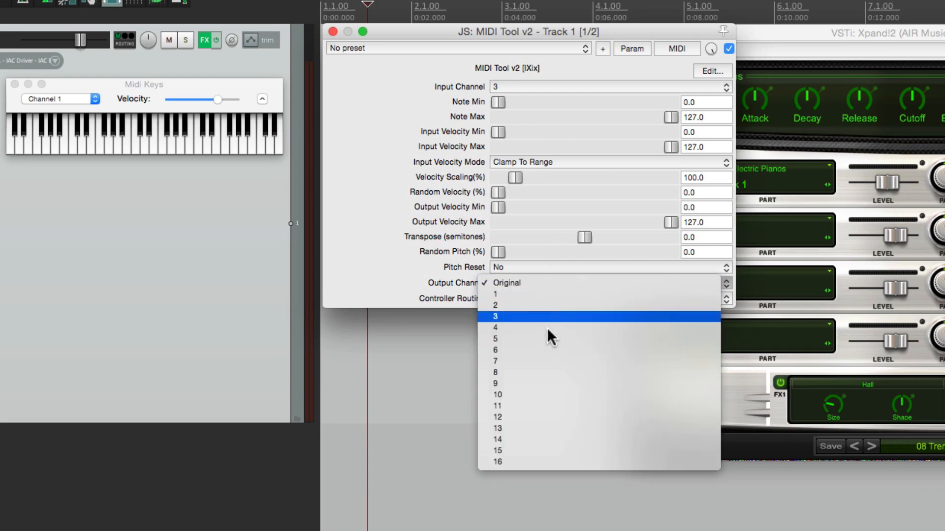
left_click(498, 394)
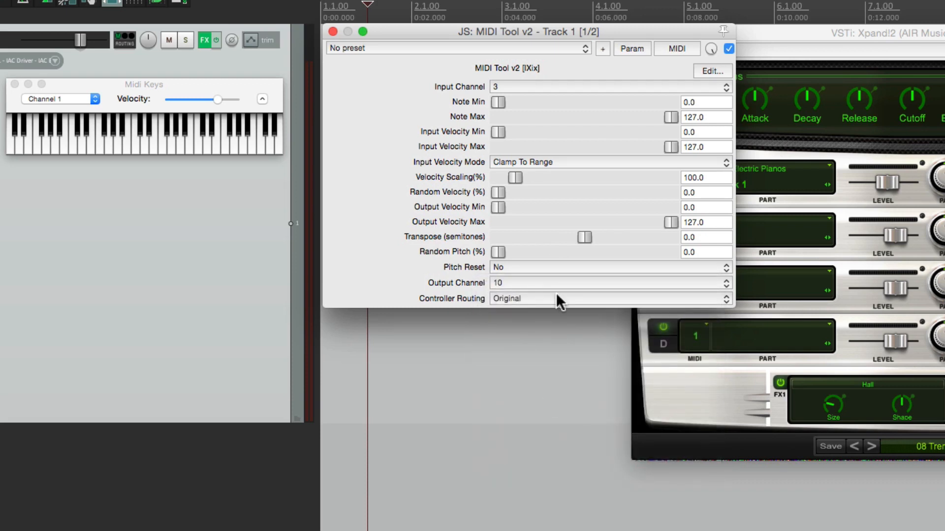
mouse_move(556, 295)
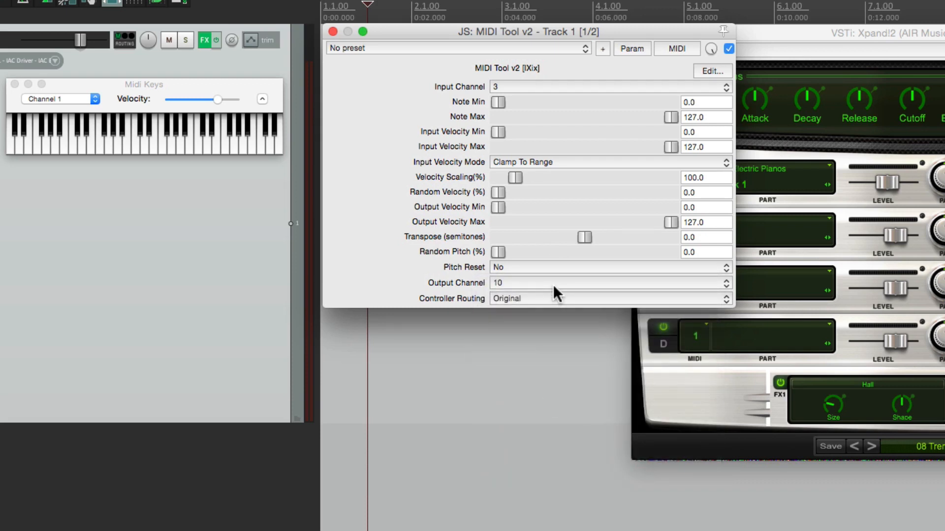
mouse_move(471, 307)
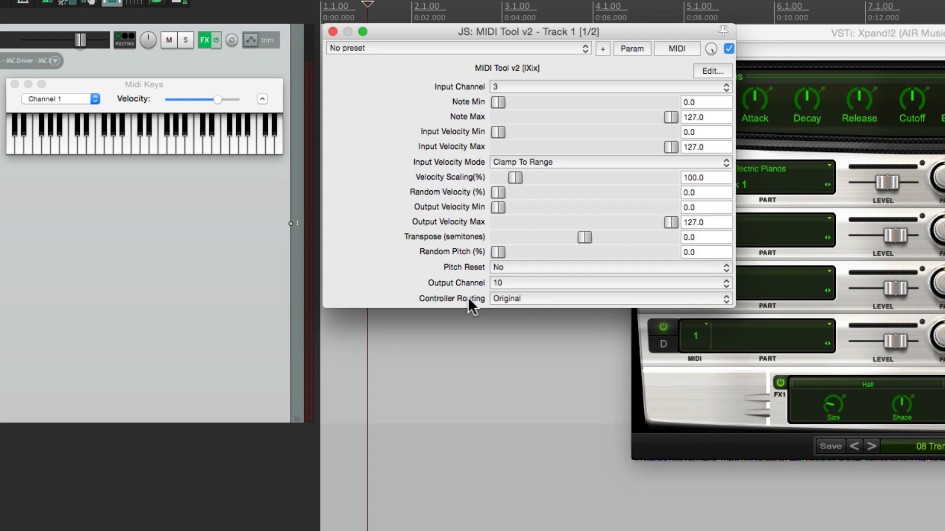
mouse_move(526, 305)
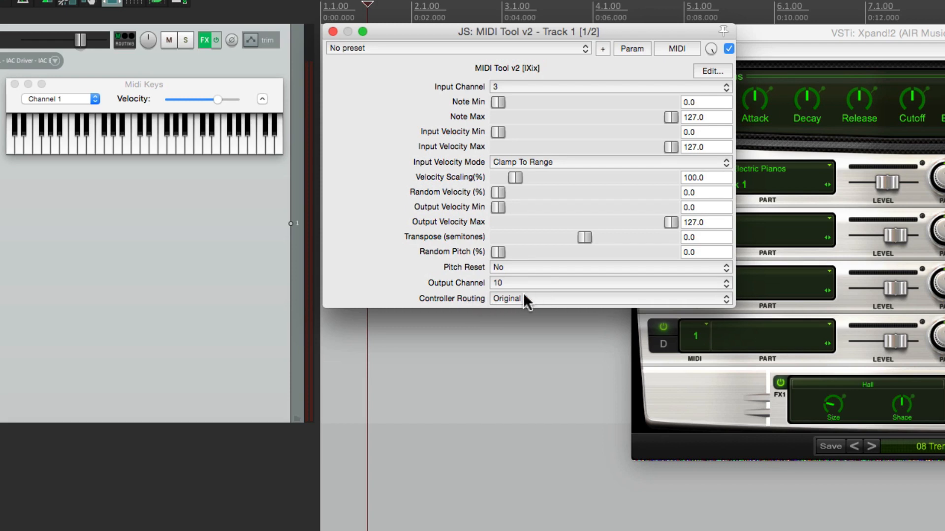
left_click(606, 299)
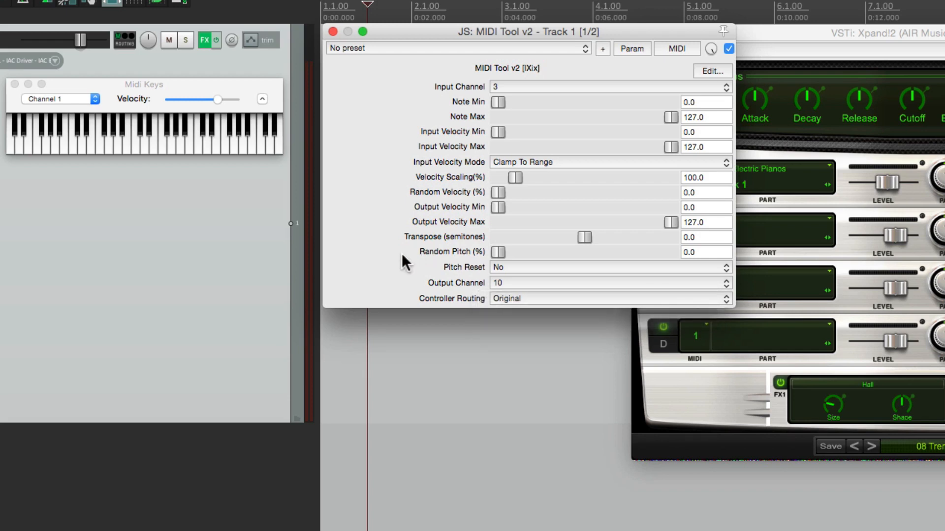
mouse_move(452, 204)
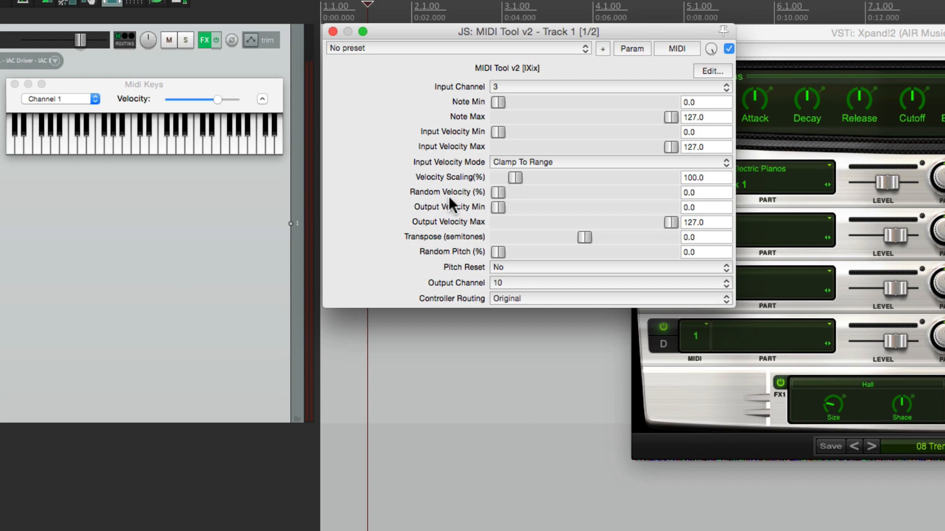
mouse_move(573, 242)
type("-12")
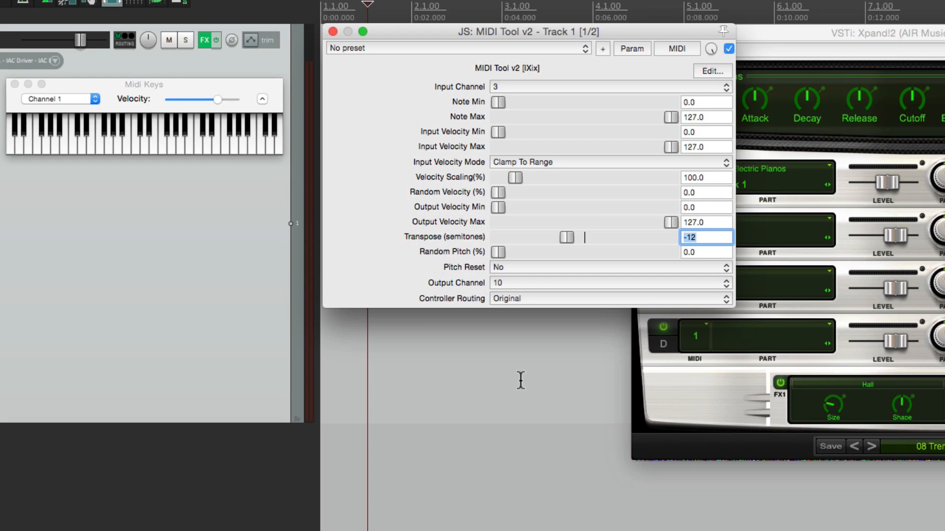
mouse_move(607, 243)
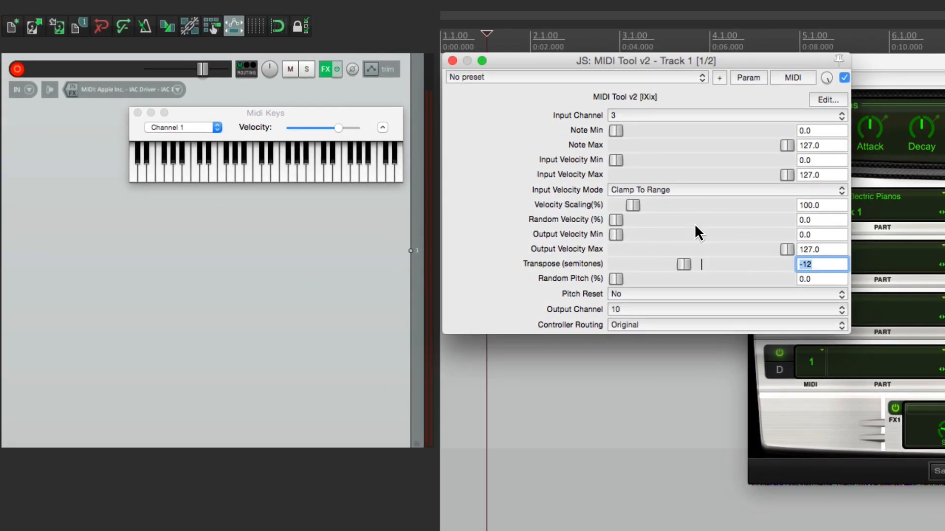
mouse_move(71, 91)
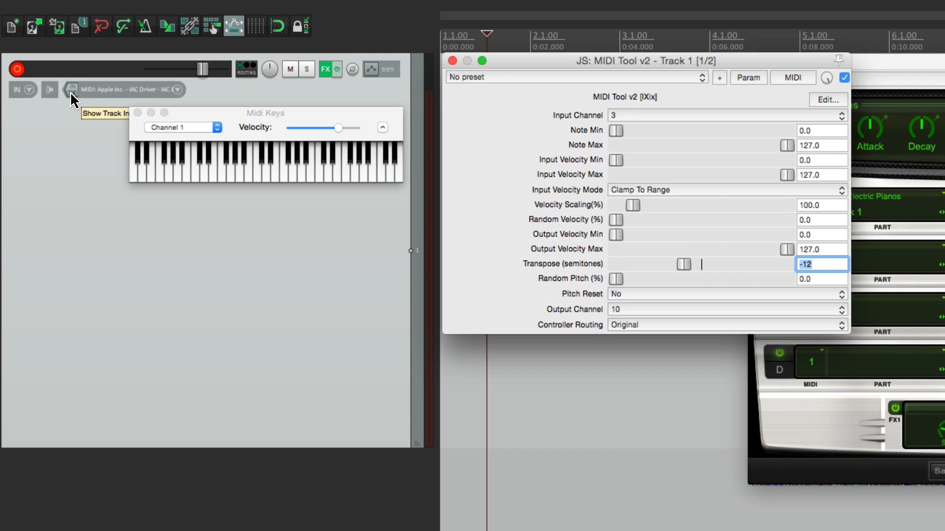
mouse_move(536, 133)
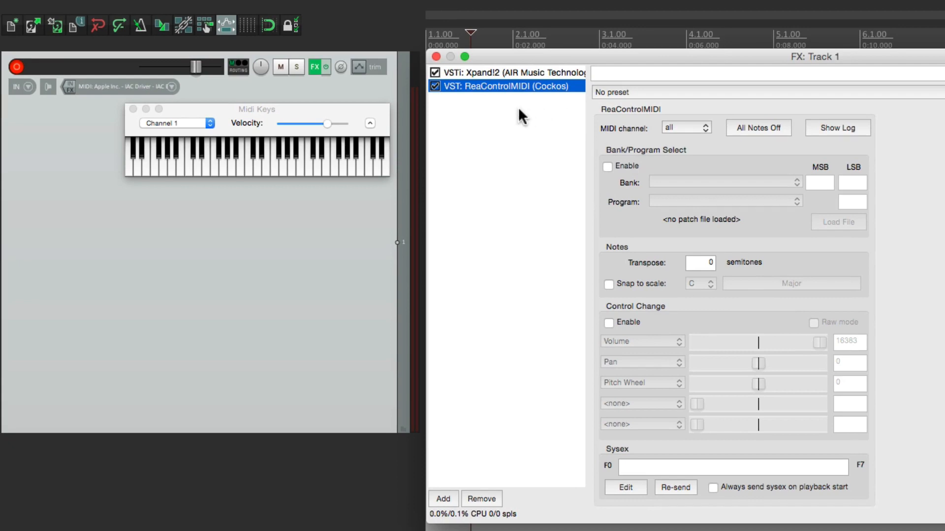
mouse_move(59, 96)
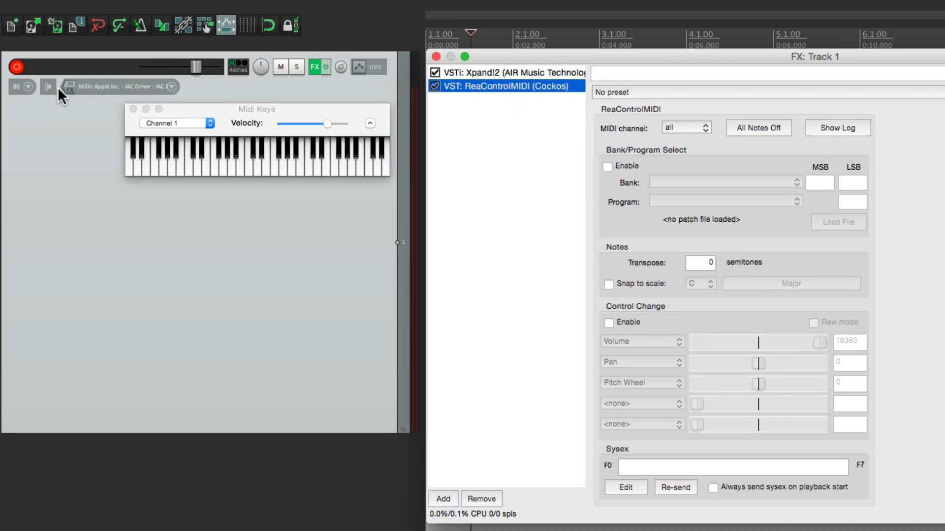
mouse_move(521, 97)
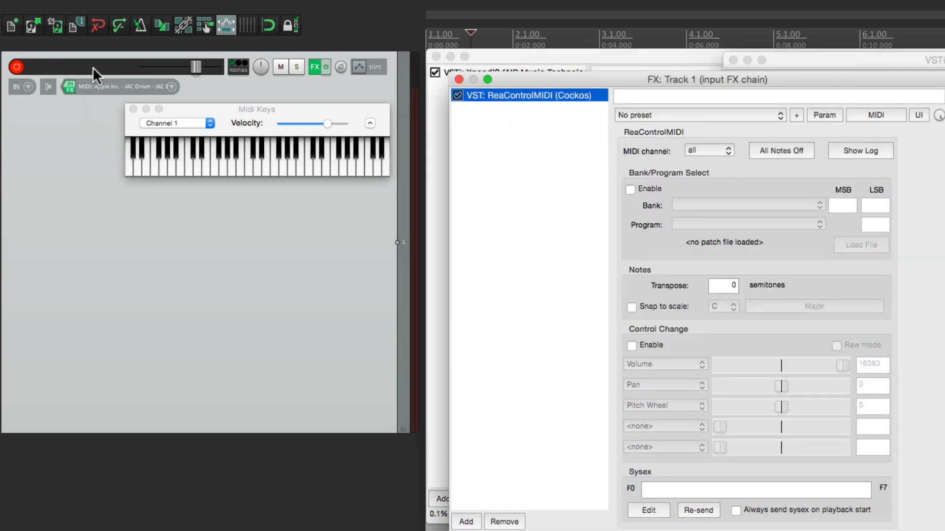
mouse_move(508, 138)
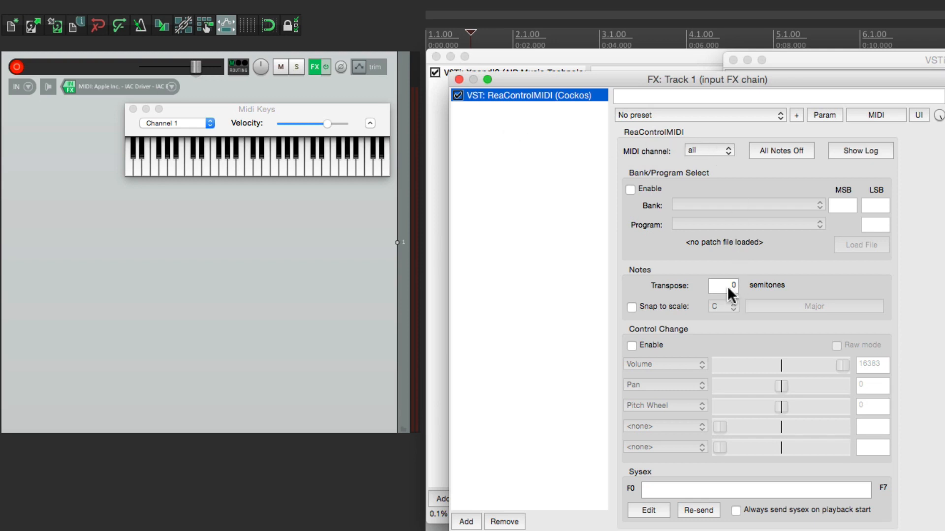
Step: Enable control change on ReaControlMIDI in Track 1's input FX chain
left_click(631, 345)
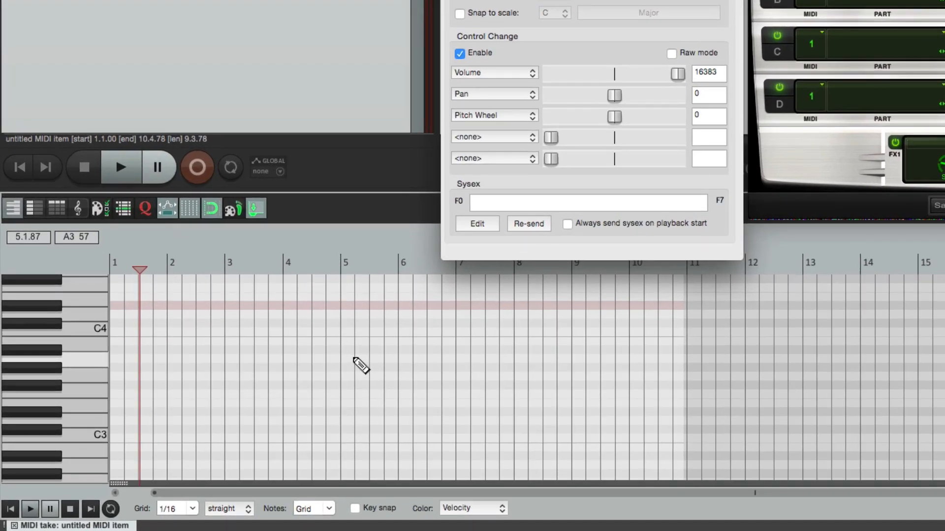
Step: Record notes with a Volume curve, show the 07 Volume MSB lane, and play back
left_click(121, 167)
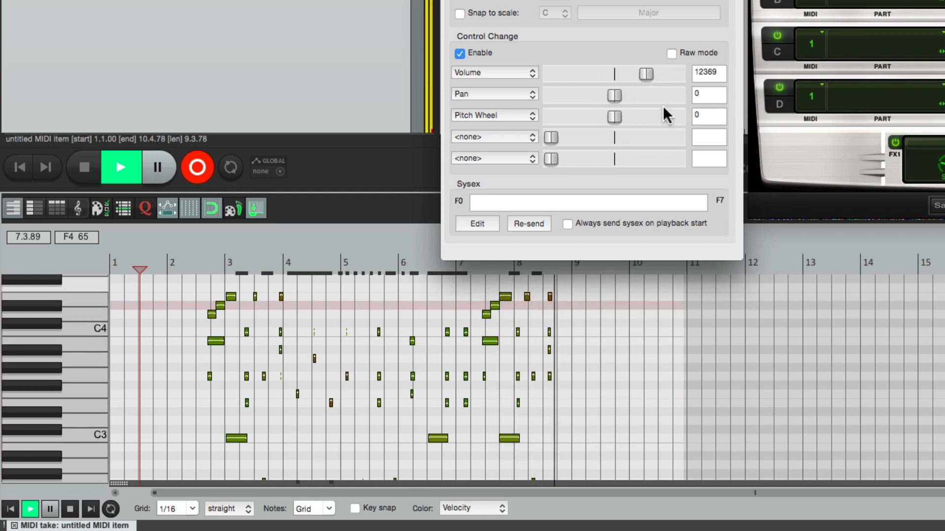
left_click(120, 167)
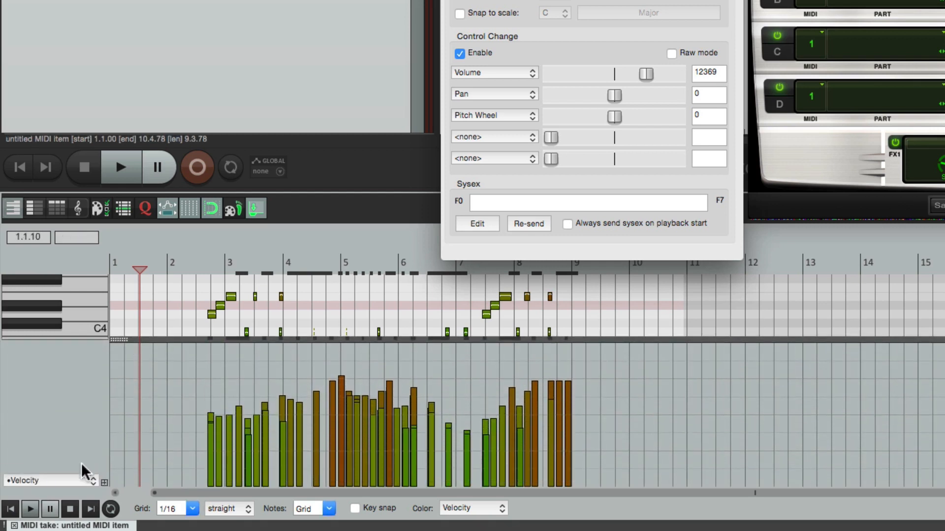
left_click(45, 480)
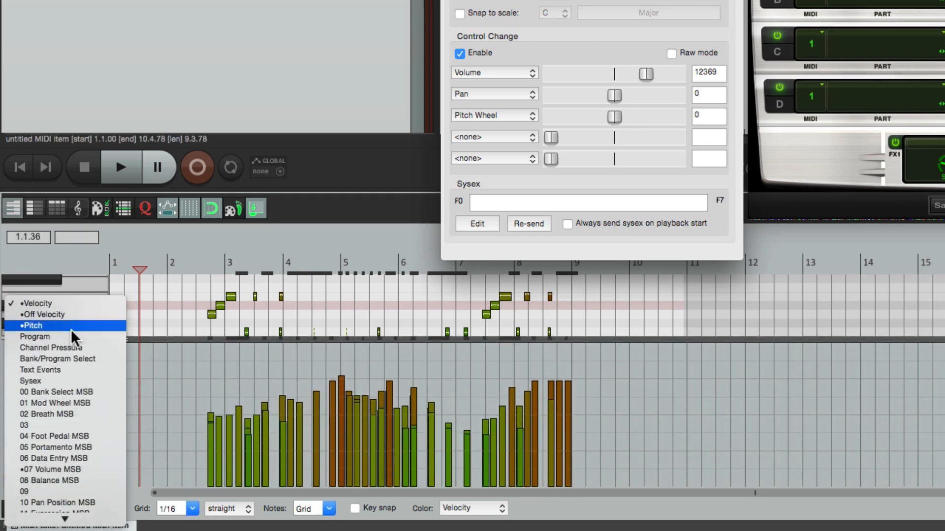
left_click(32, 303)
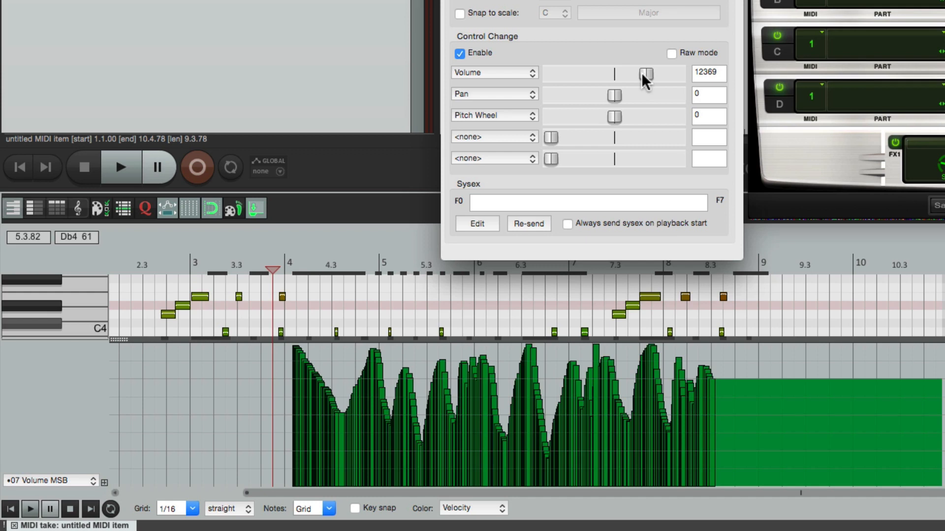
left_click(120, 167)
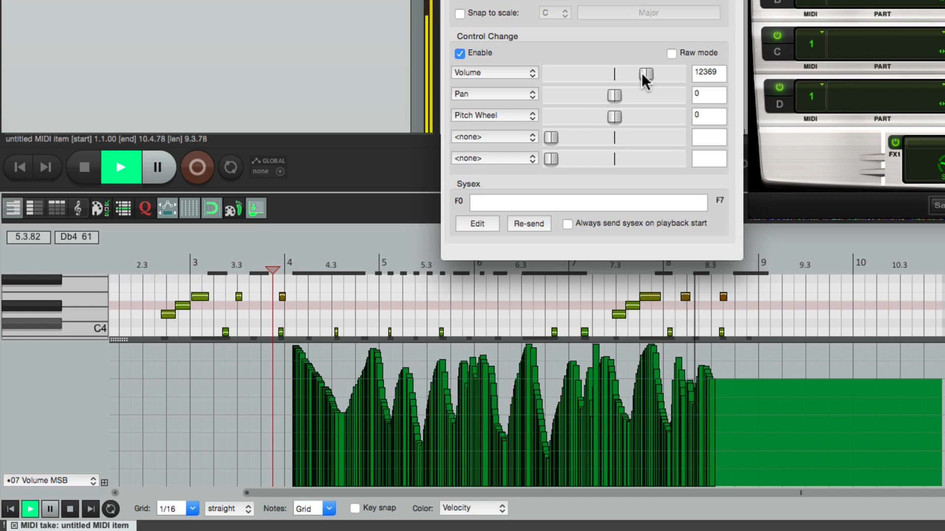
left_click(120, 168)
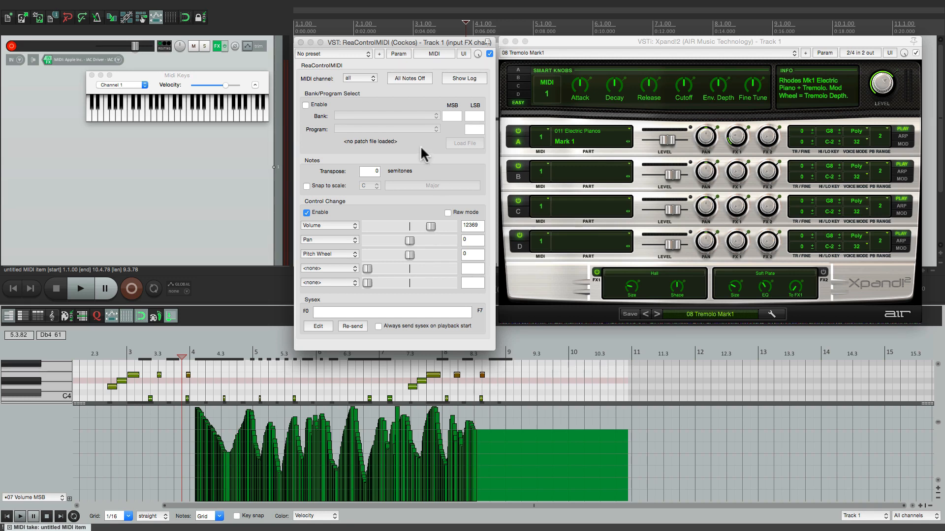
mouse_move(273, 116)
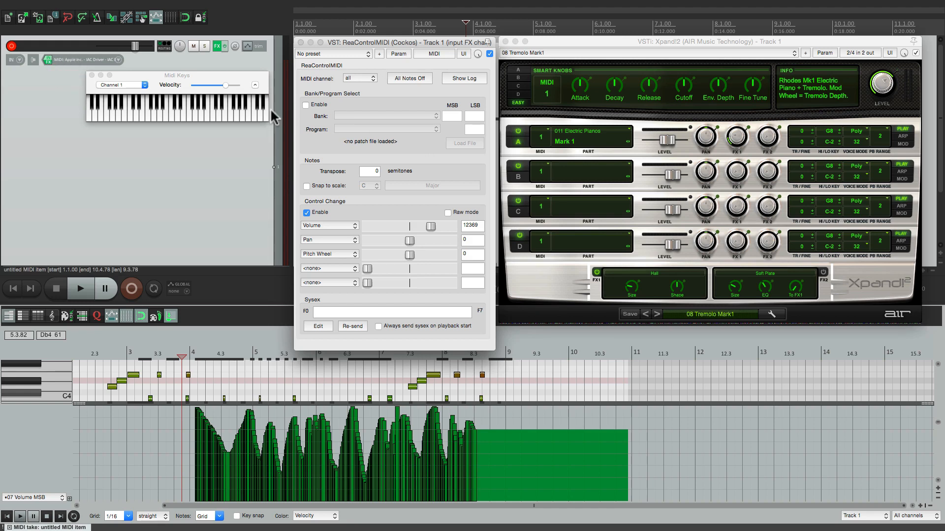
mouse_move(421, 164)
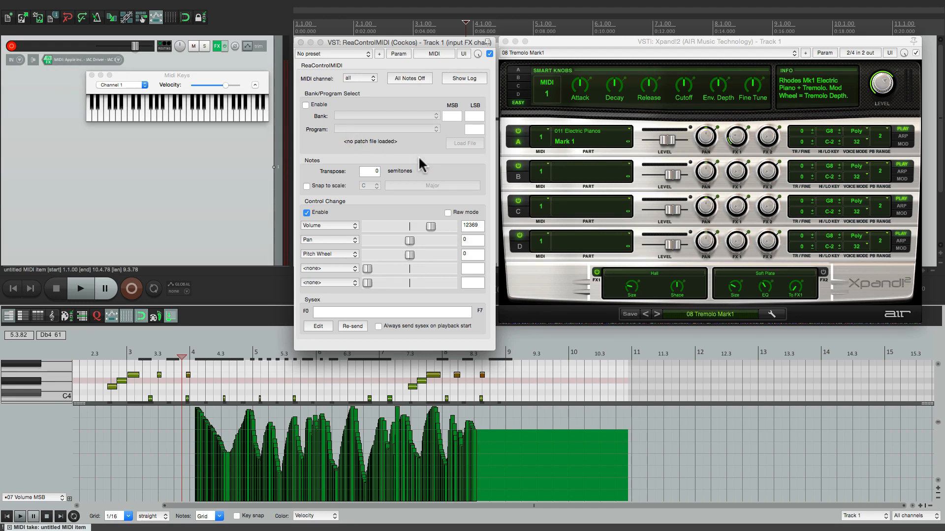